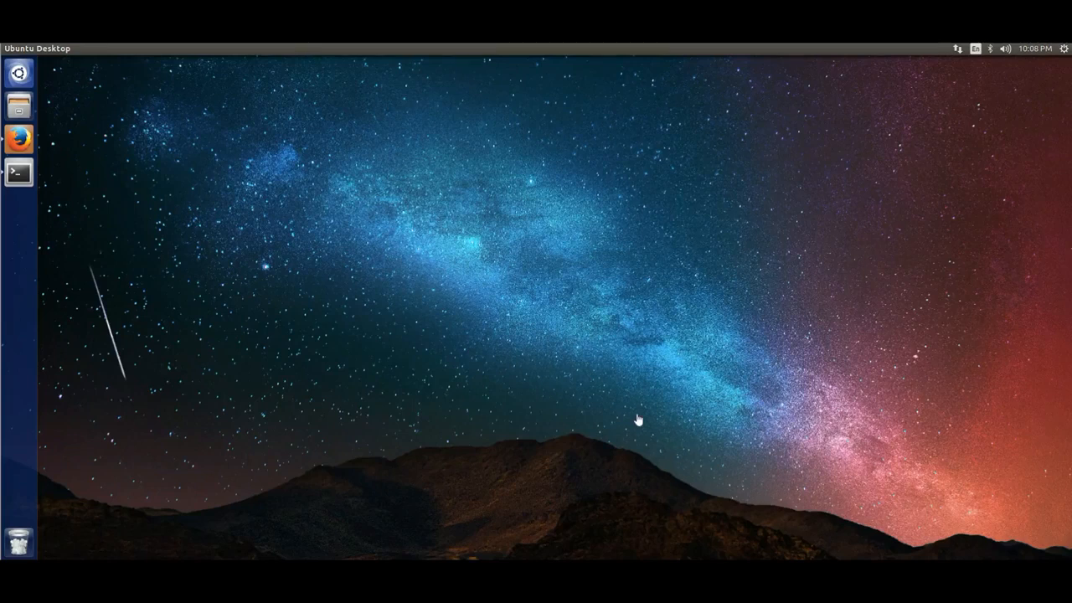
pyautogui.moveTo(333, 269)
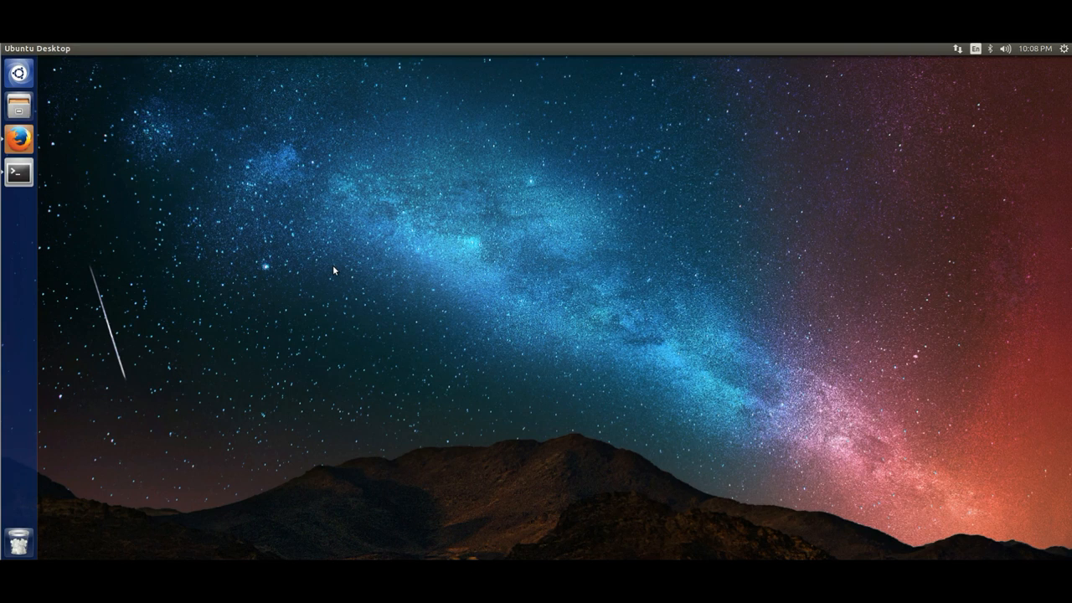
pyautogui.moveTo(113, 167)
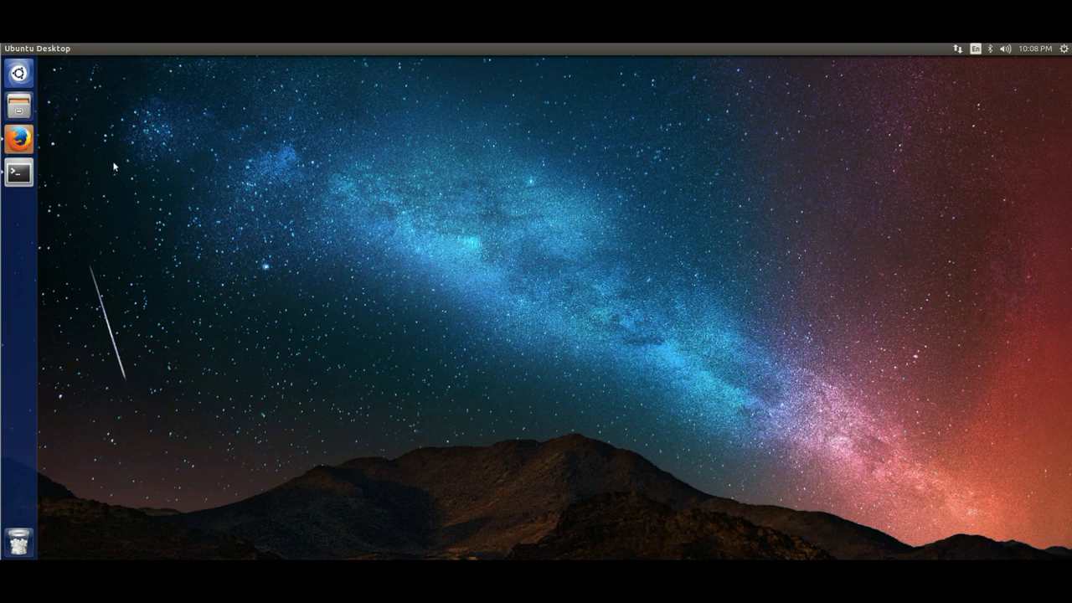
# Launch the browser and navigate to the okcash.co downloads page
pyautogui.click(18, 137)
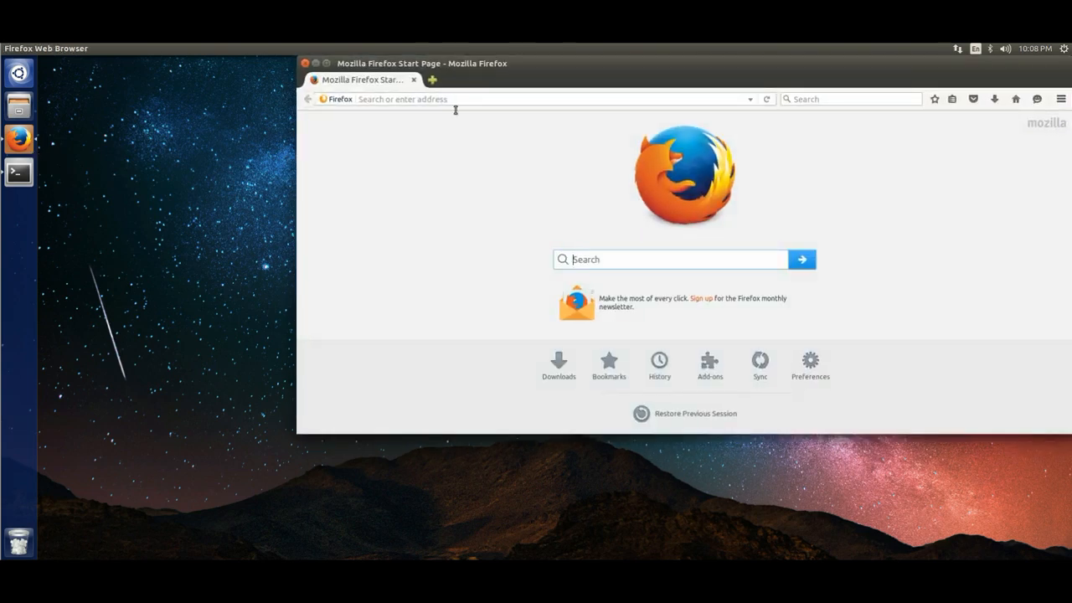
pyautogui.write('okcash.co/')
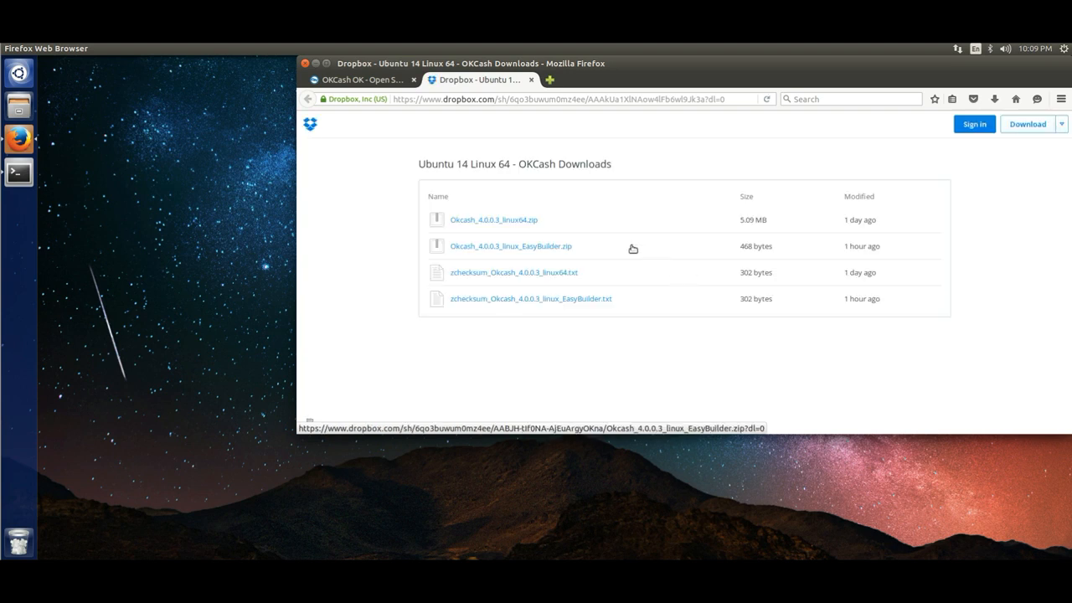
pyautogui.moveTo(596, 252)
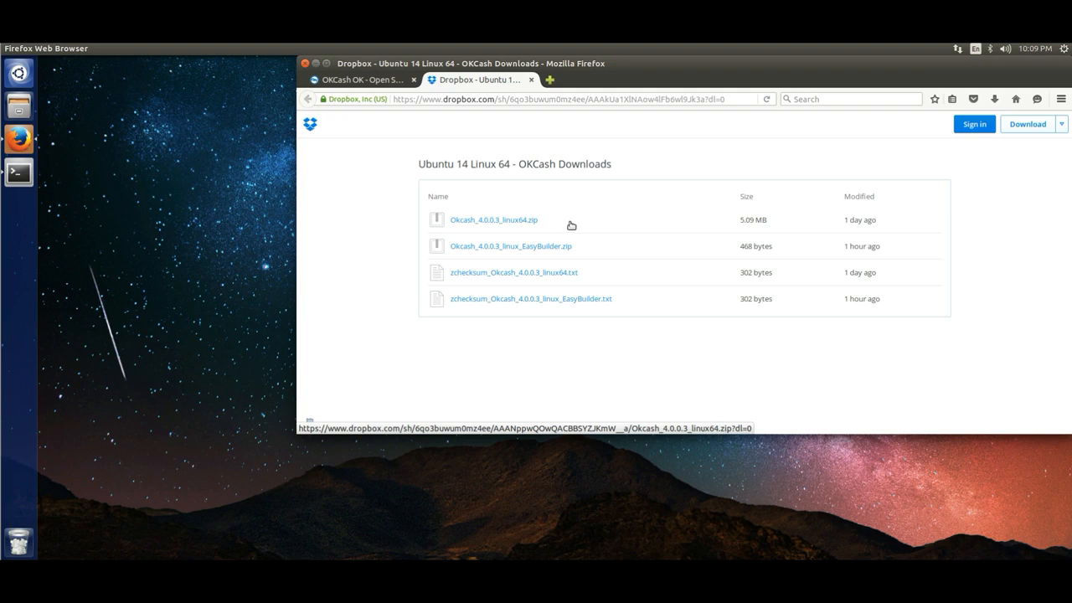
pyautogui.moveTo(553, 249)
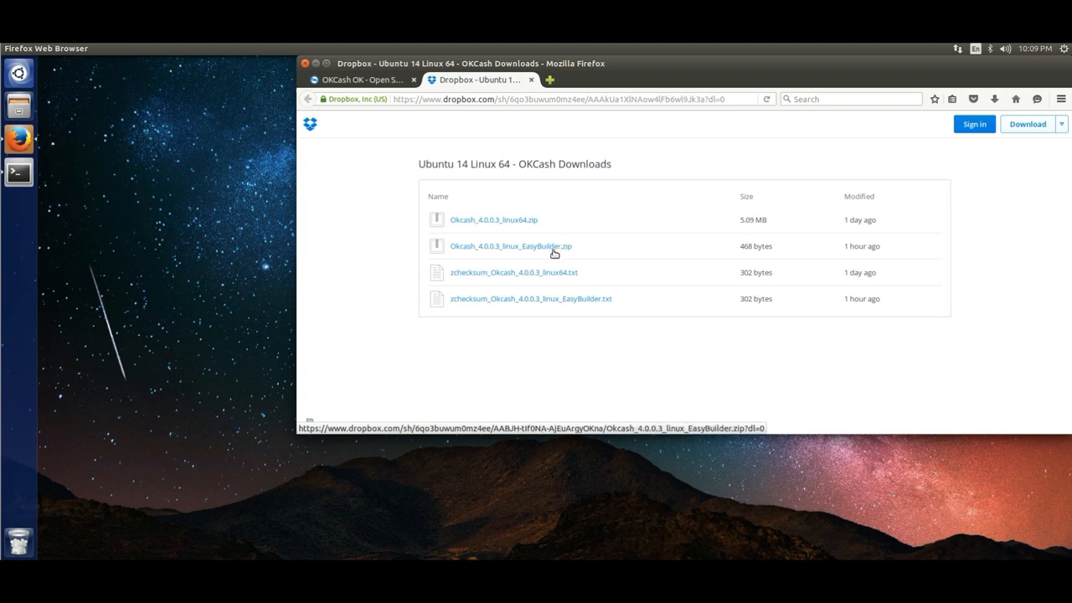
# Start downloading Okcash_4.0.0.3_linux_EasyBuilder.zip from Dropbox without creating an account
pyautogui.click(509, 245)
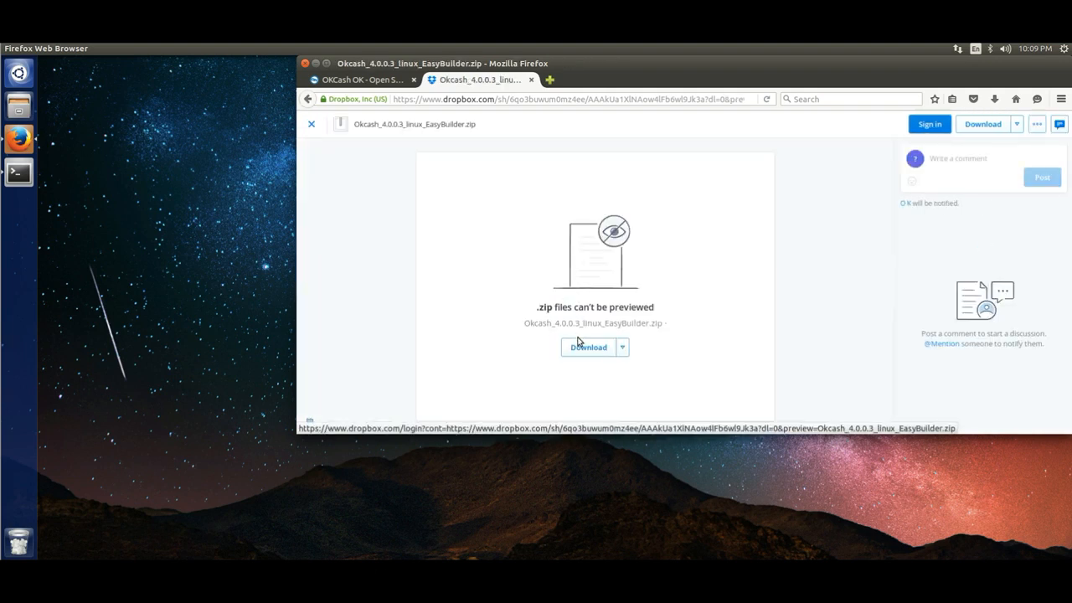
pyautogui.click(588, 346)
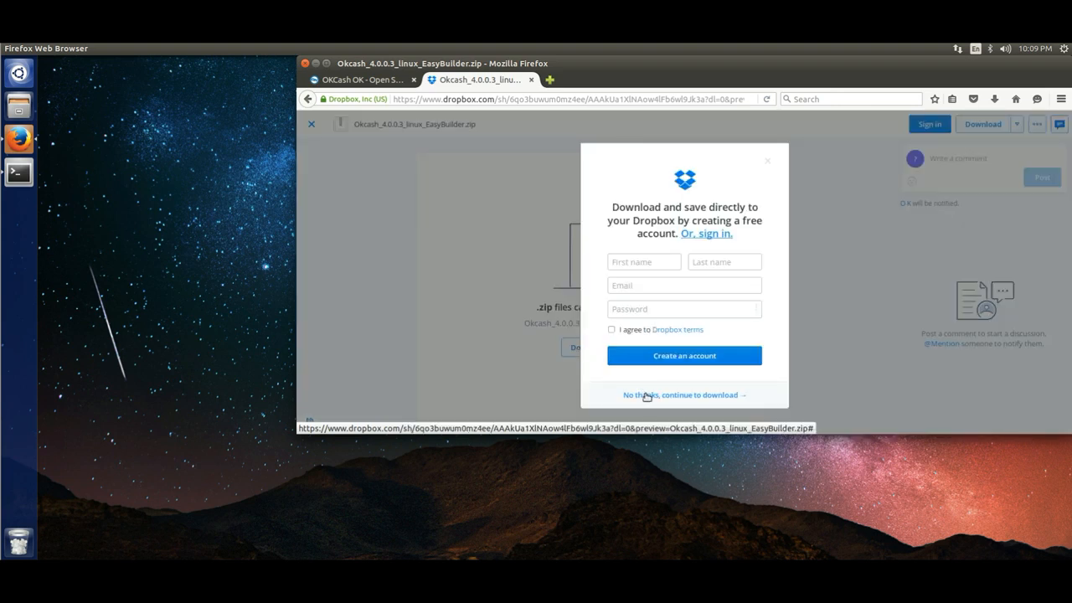
pyautogui.click(684, 395)
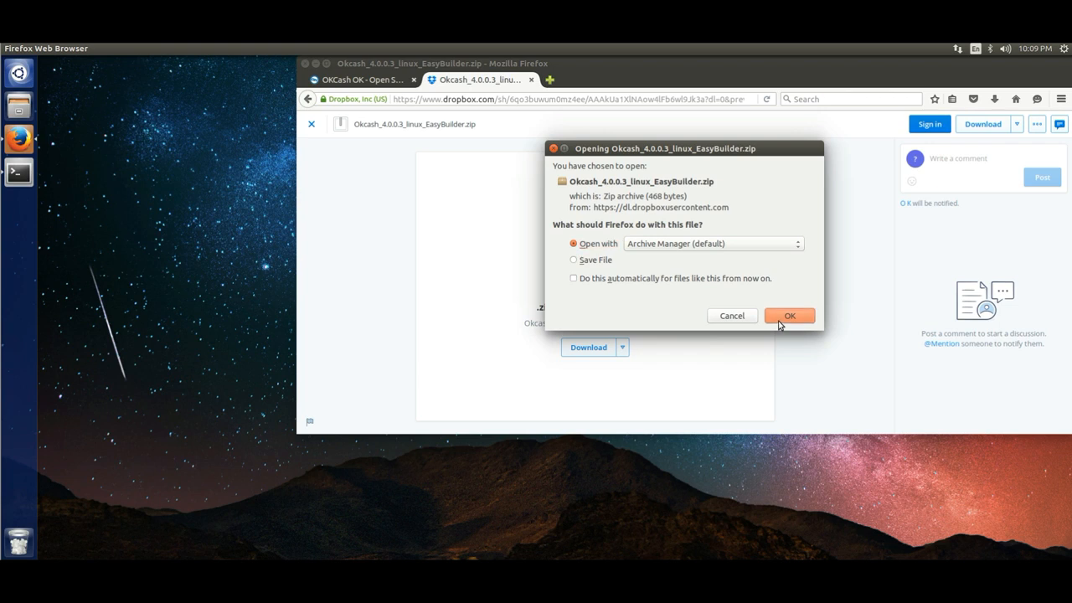
# Extract the zip's how-to-install.txt to the Desktop in Archive Manager and quit it
pyautogui.click(787, 315)
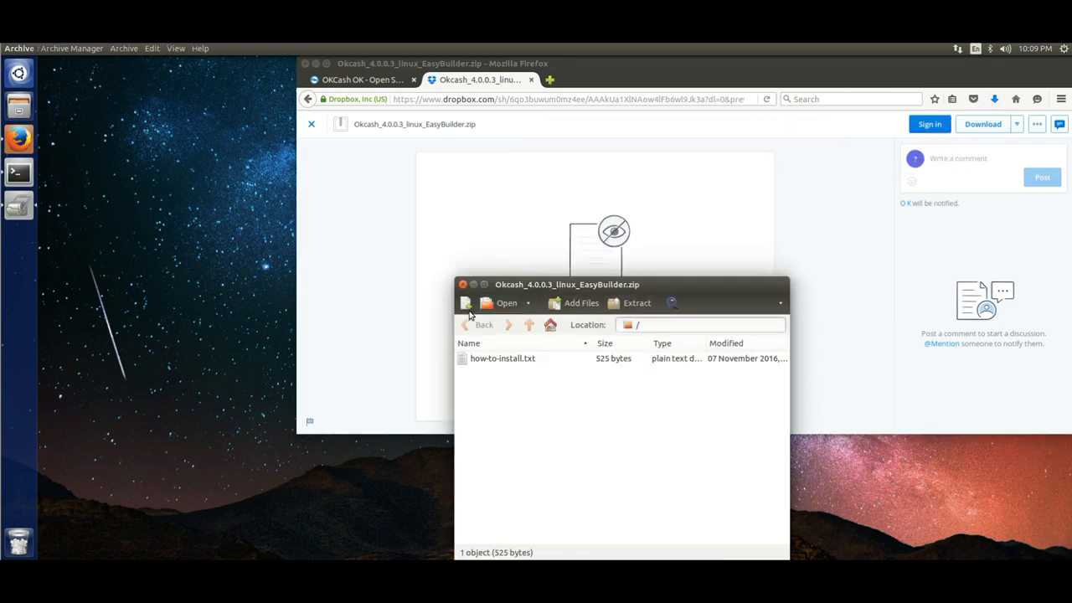
pyautogui.click(630, 302)
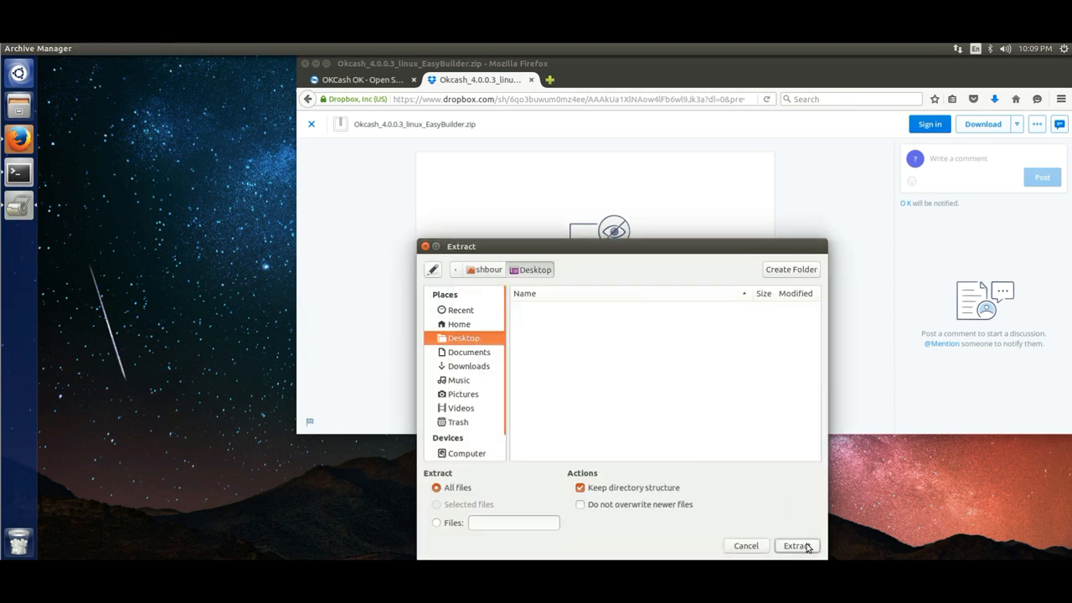
pyautogui.click(793, 546)
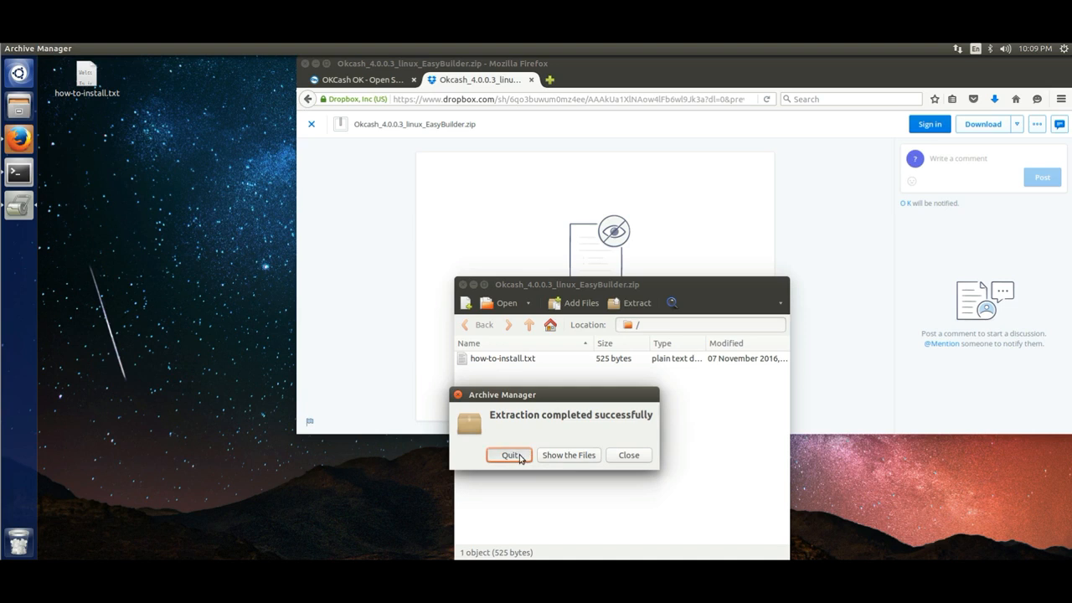
pyautogui.click(509, 455)
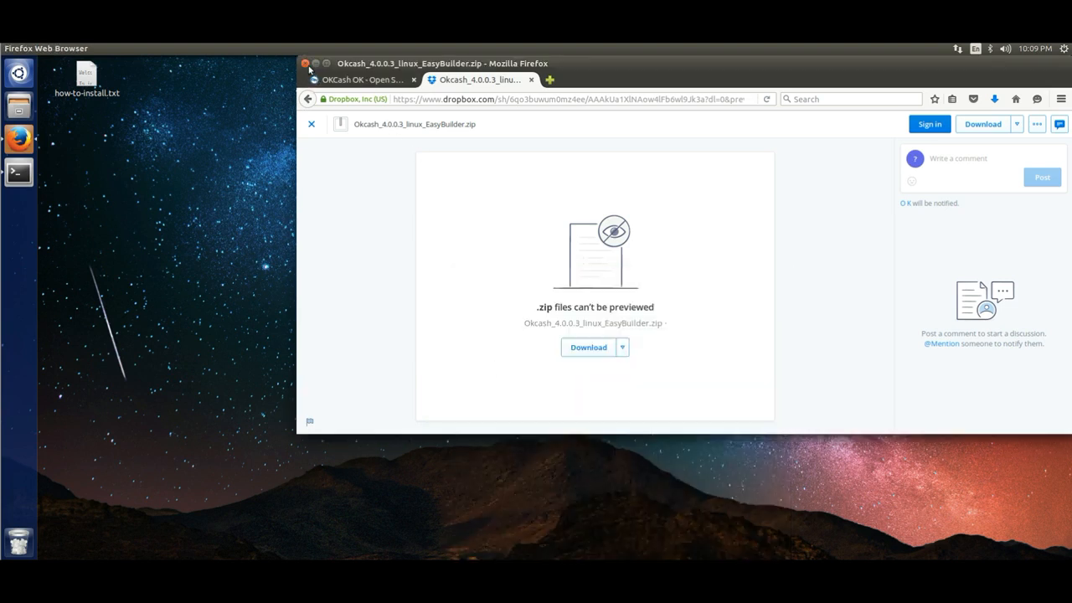
# Close Firefox, confirming to close both tabs
pyautogui.click(305, 64)
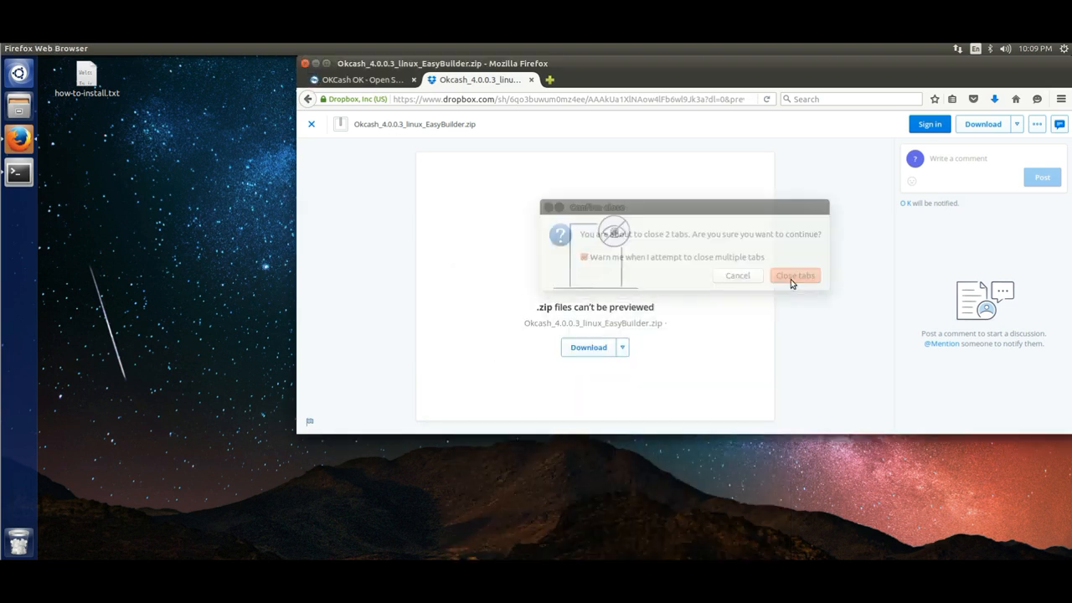
pyautogui.click(794, 275)
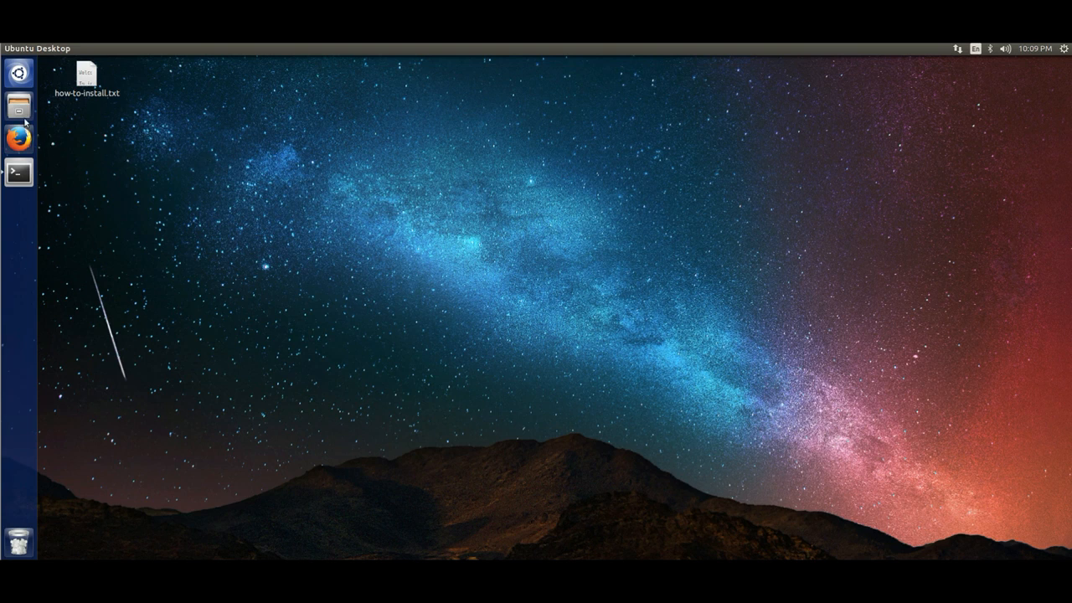
# Open how-to-install.txt from the desktop in gedit
pyautogui.click(18, 173)
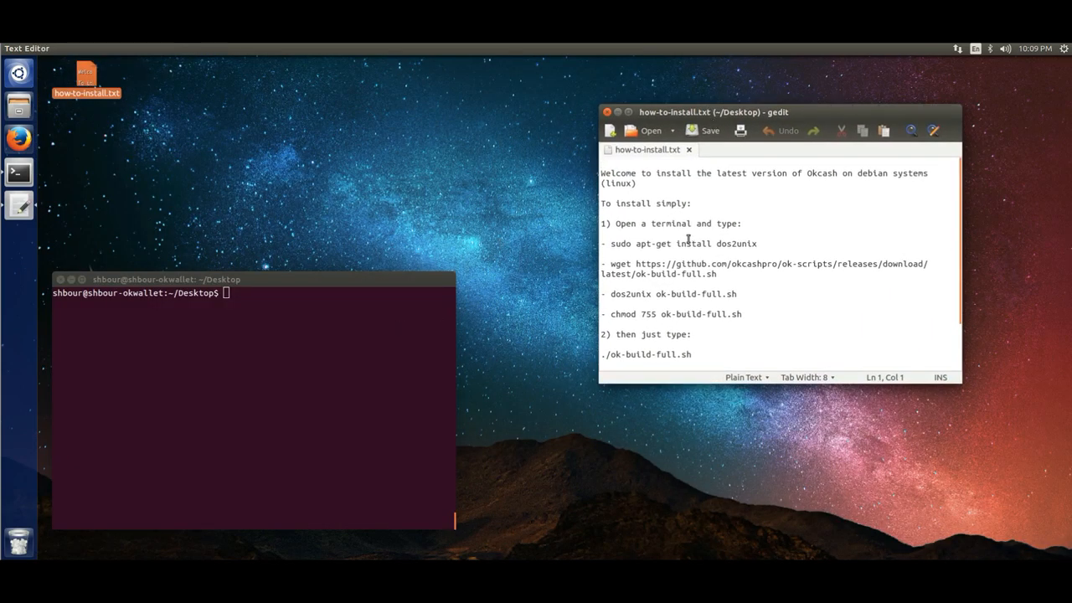
# Install dos2unix with 'sudo apt install dos2unix' in the terminal
pyautogui.click(288, 385)
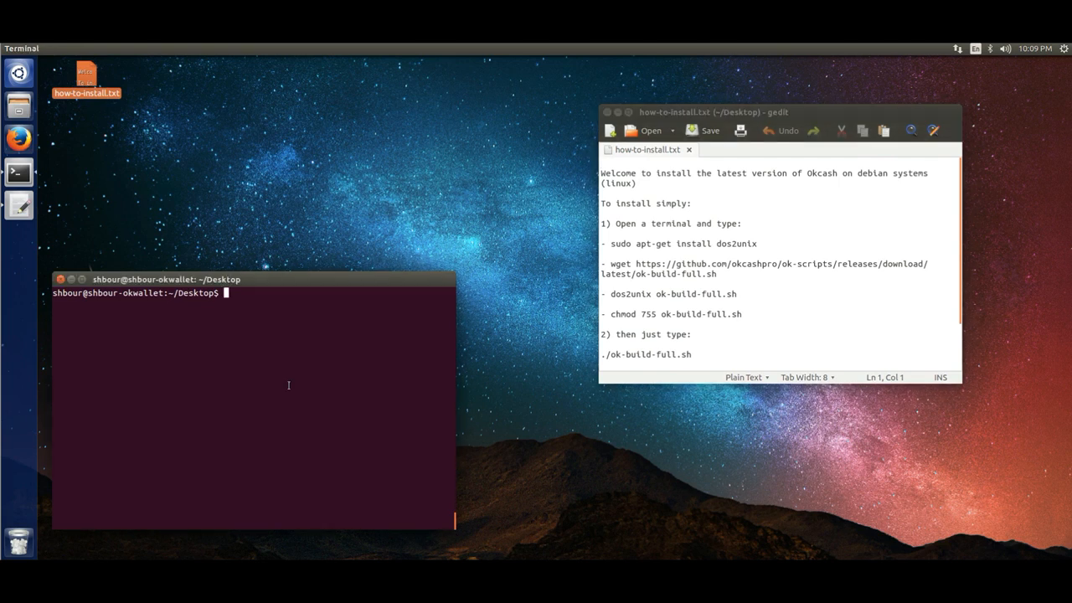
pyautogui.write('sudo apt install')
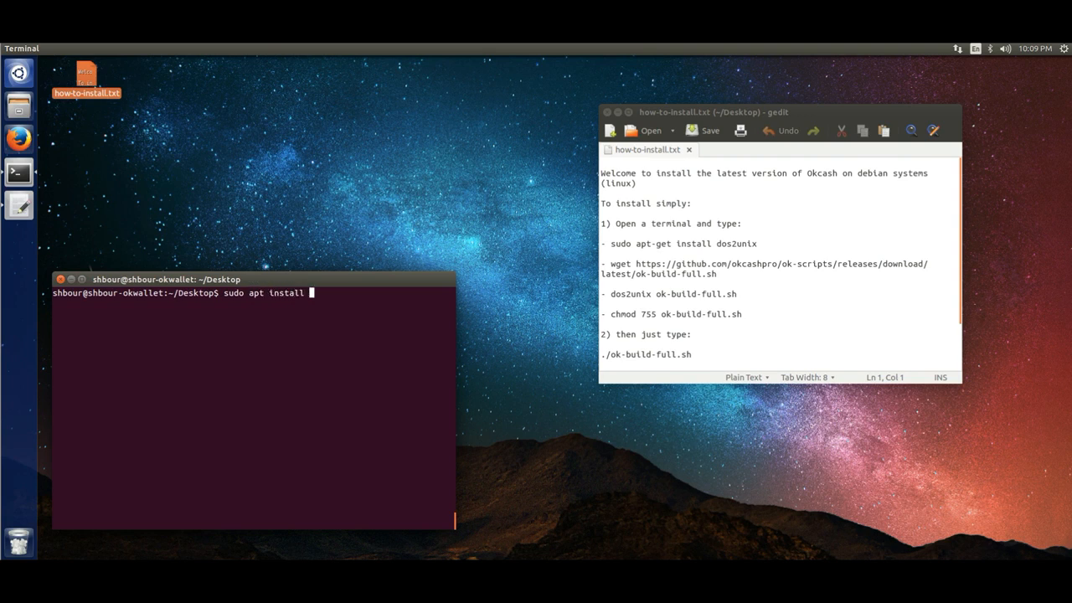
pyautogui.write('dos2unix')
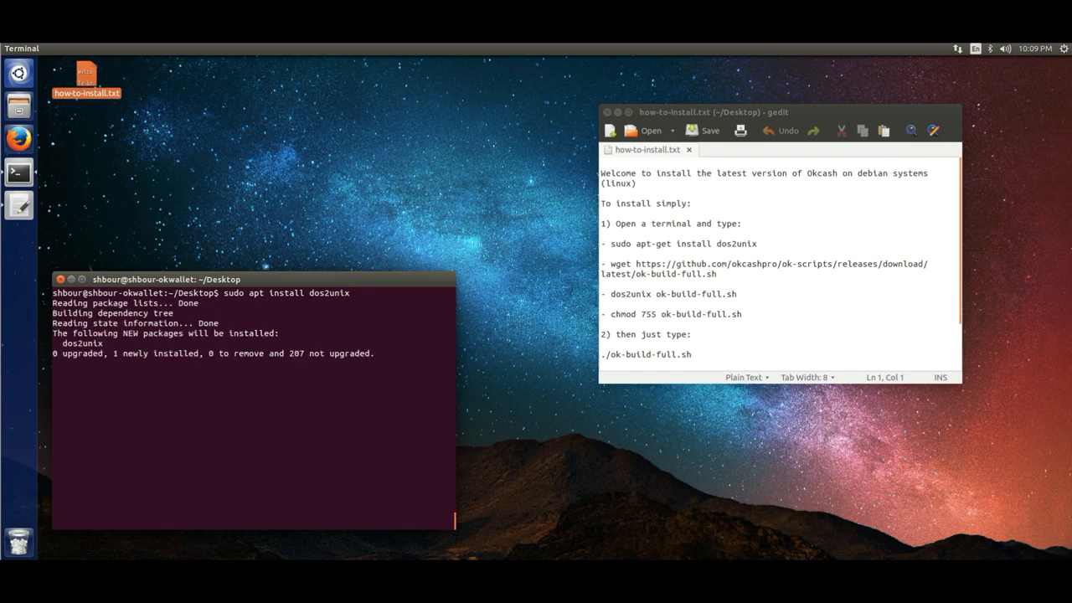
pyautogui.press('Return')
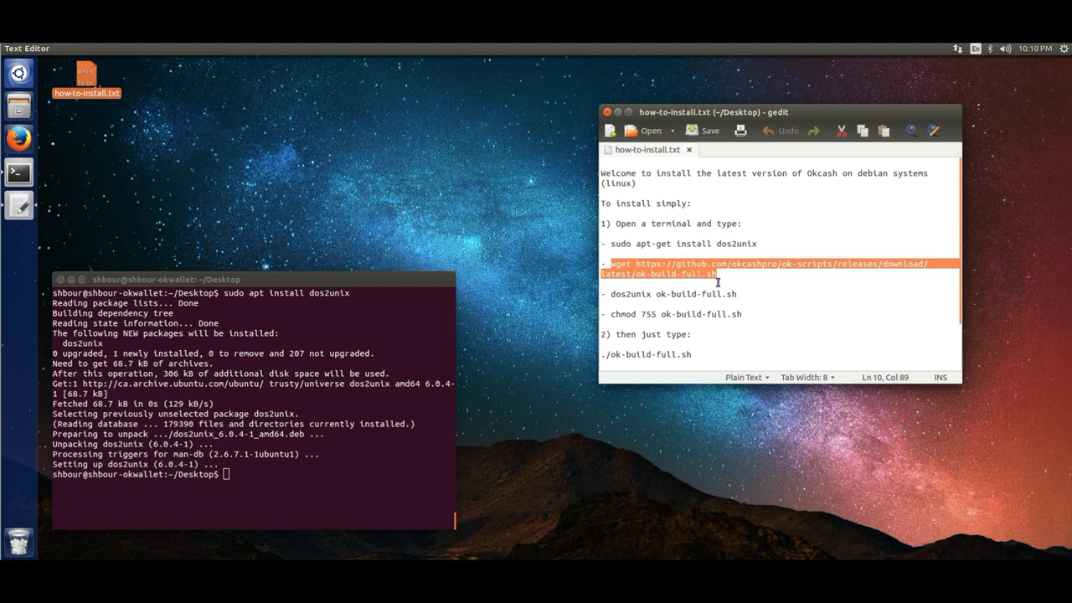
pyautogui.moveTo(623, 377)
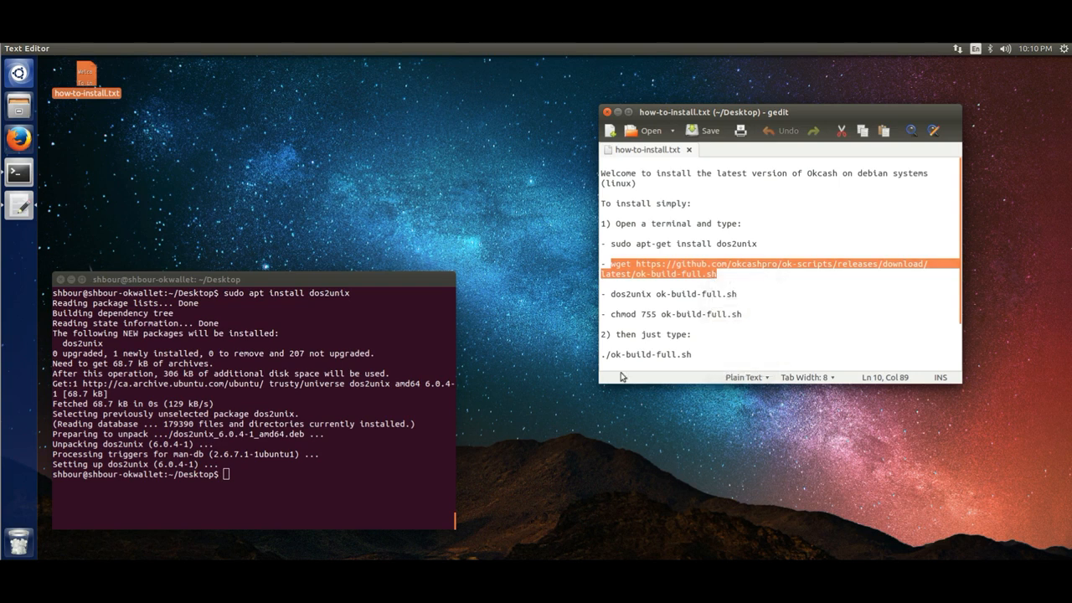
# Paste and run the wget command to download ok-build-full.sh to the Desktop
pyautogui.rightClick(251, 411)
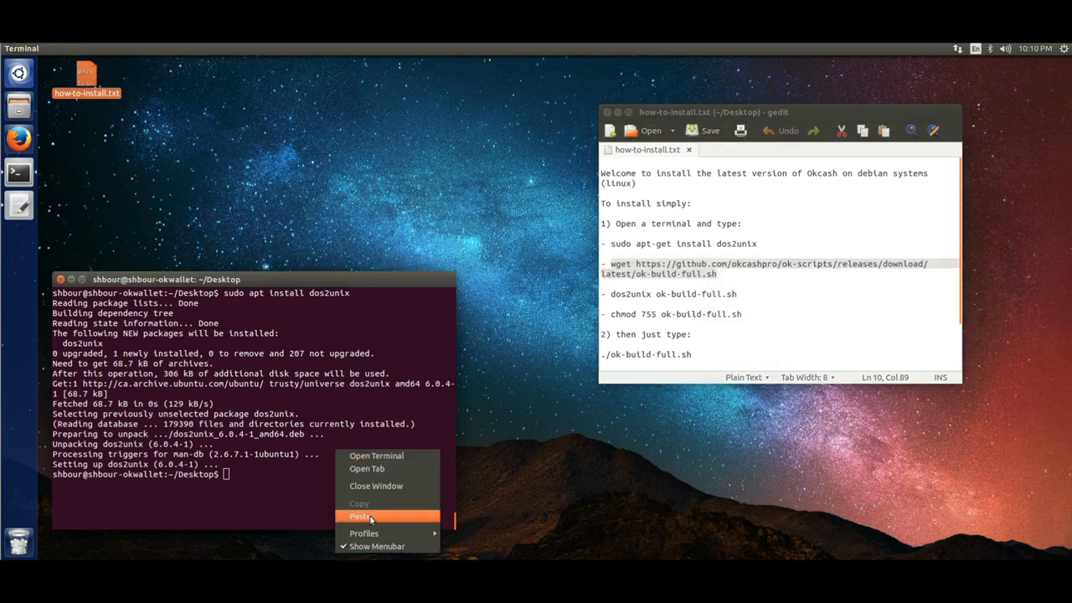
pyautogui.click(360, 515)
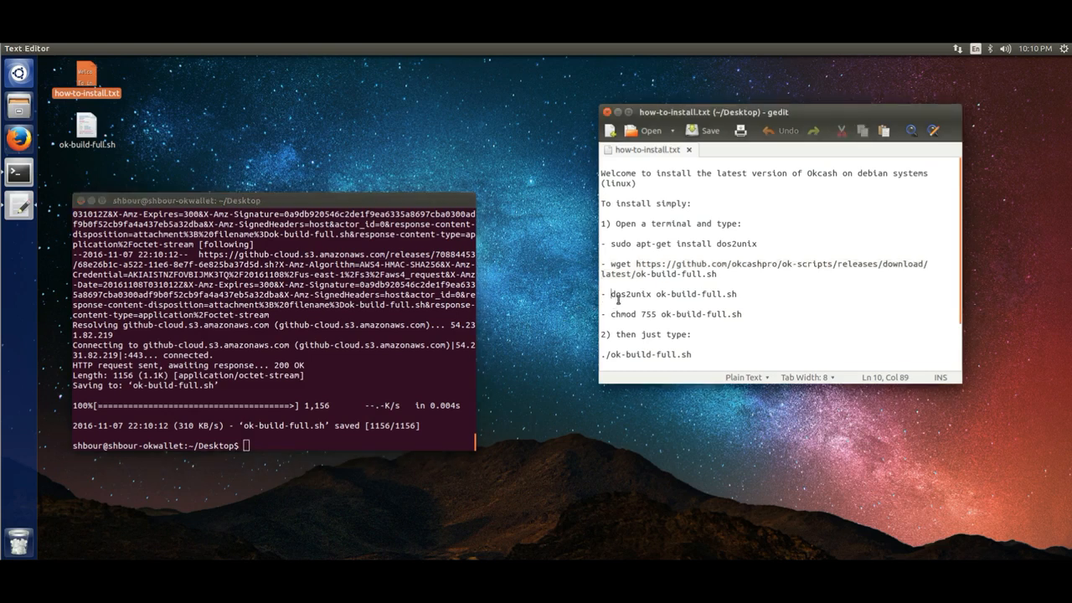
pyautogui.rightClick(670, 294)
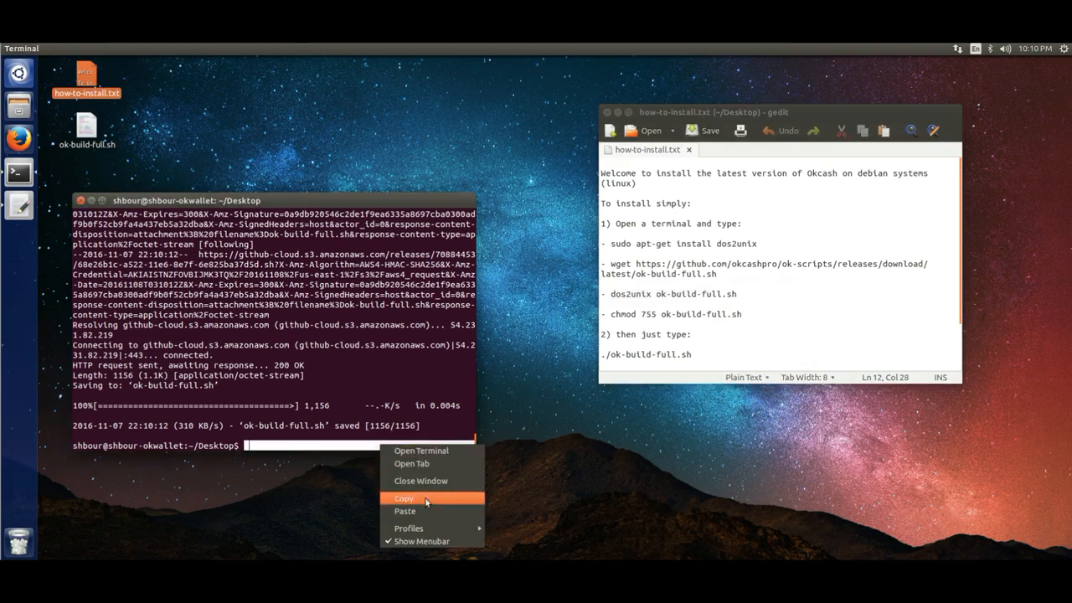
# Run dos2unix and chmod 755 on ok-build-full.sh, then execute ./ok-build-full.sh to build the wallet
pyautogui.click(404, 510)
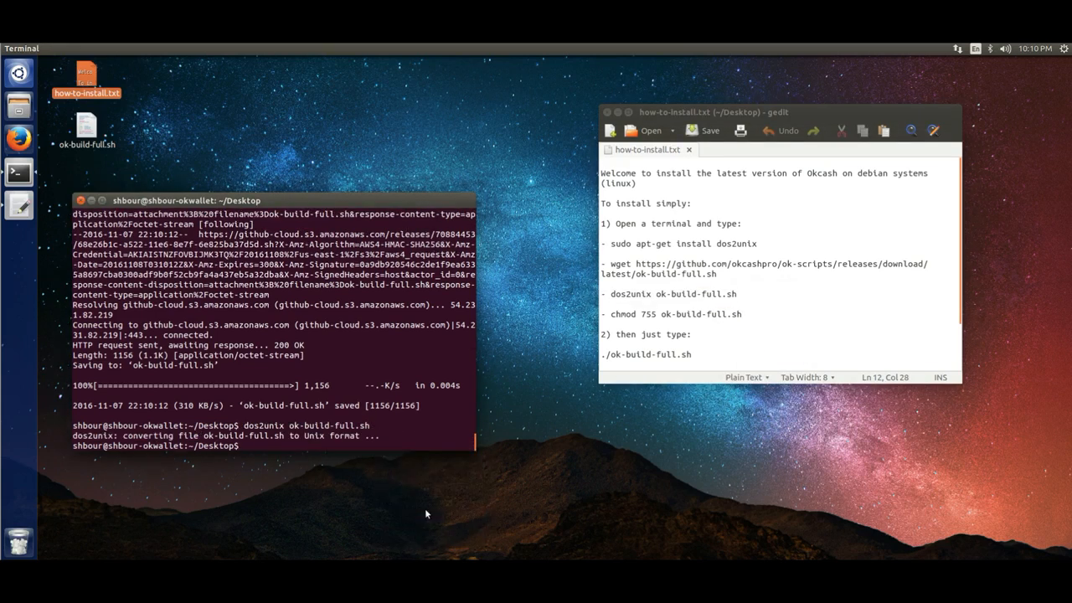
pyautogui.write('chmod 755 ok-build-full.sh')
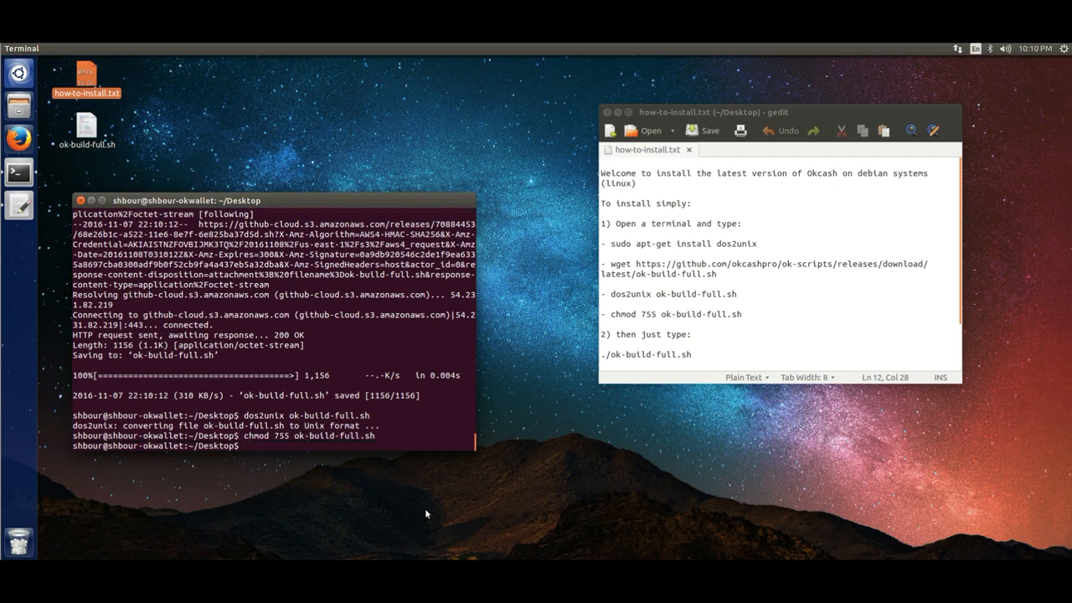
pyautogui.write('./')
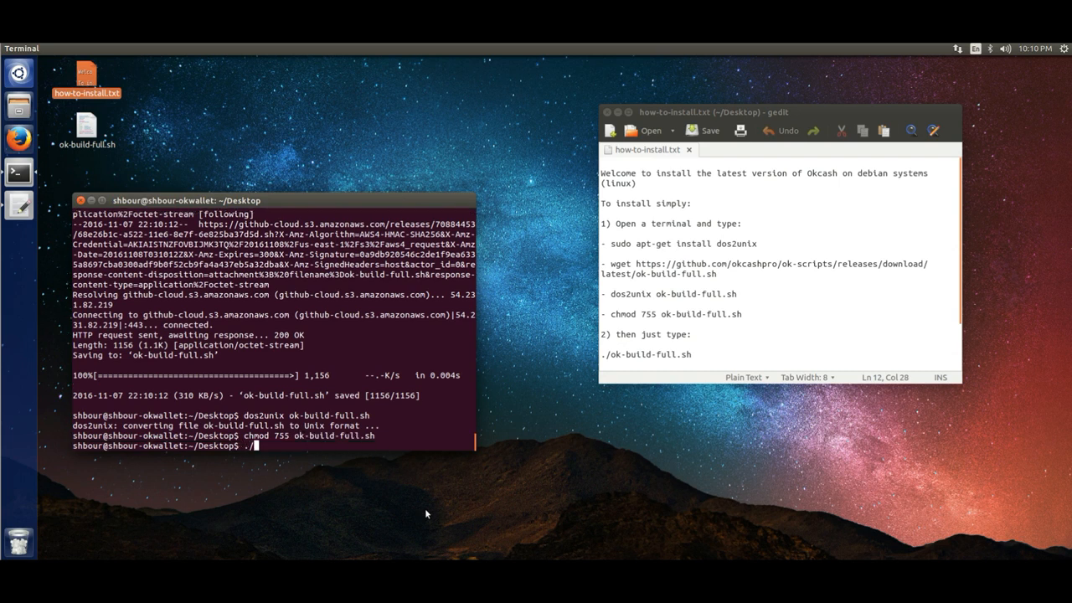
pyautogui.write('./')
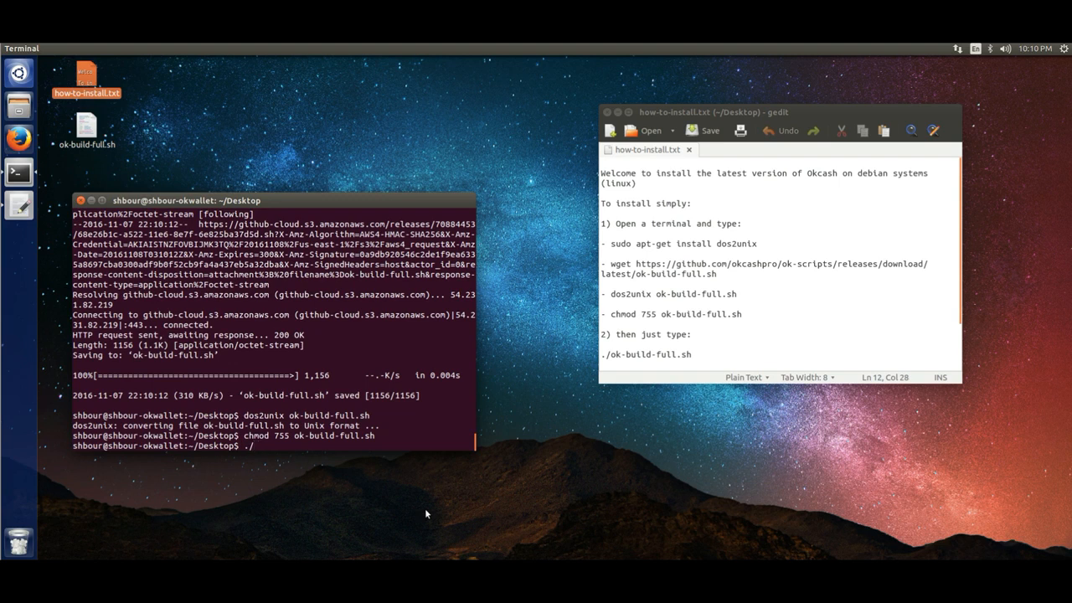
pyautogui.write('ok-build-full.sh')
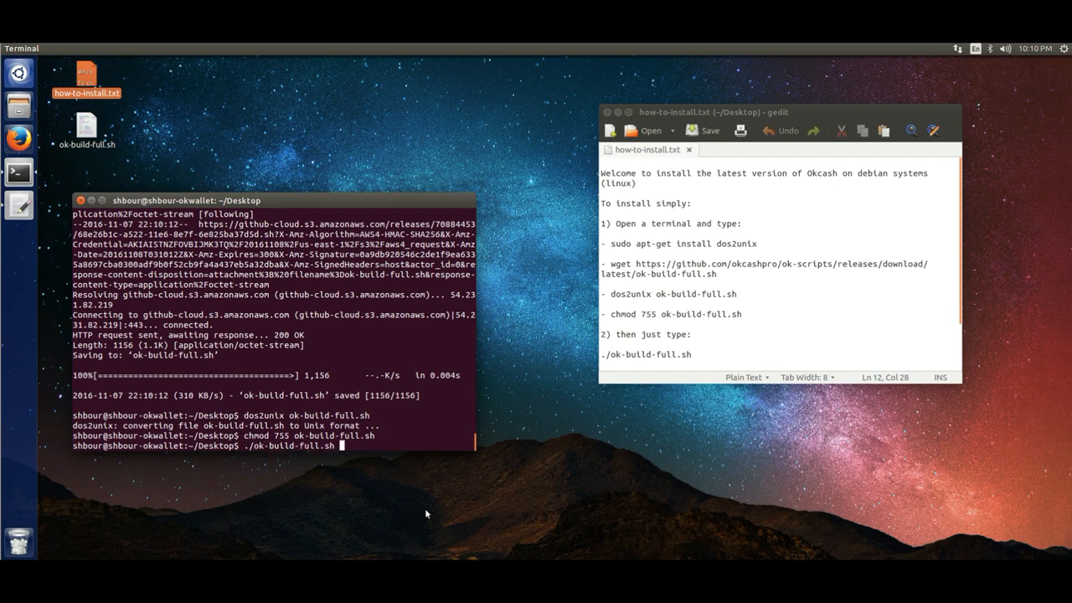
pyautogui.press('Return')
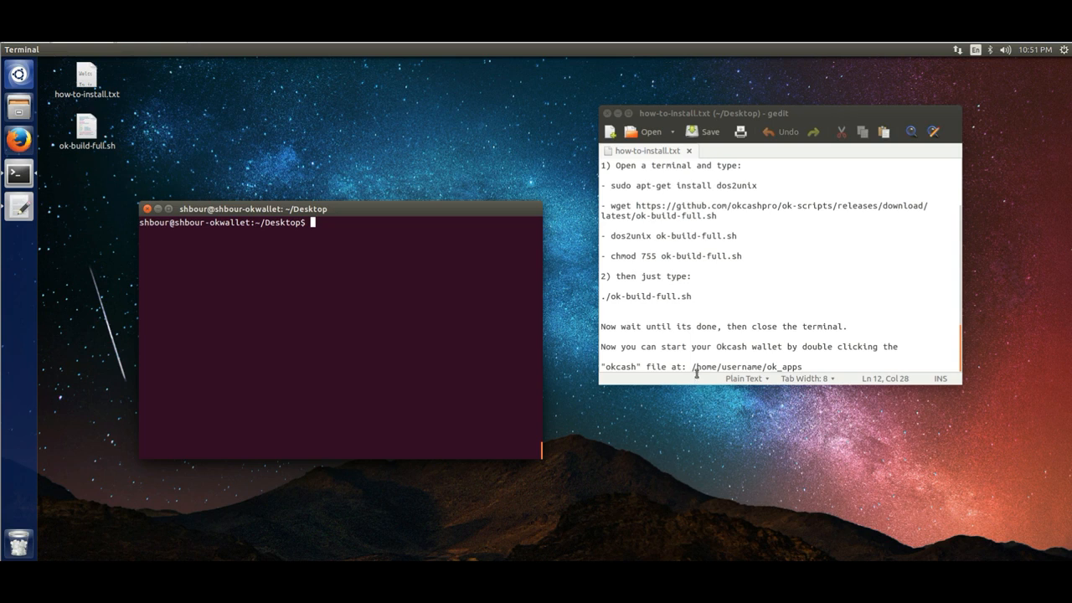
# Change into ~/ok_apps and list its okcash and okcashd binaries
pyautogui.doubleClick(744, 366)
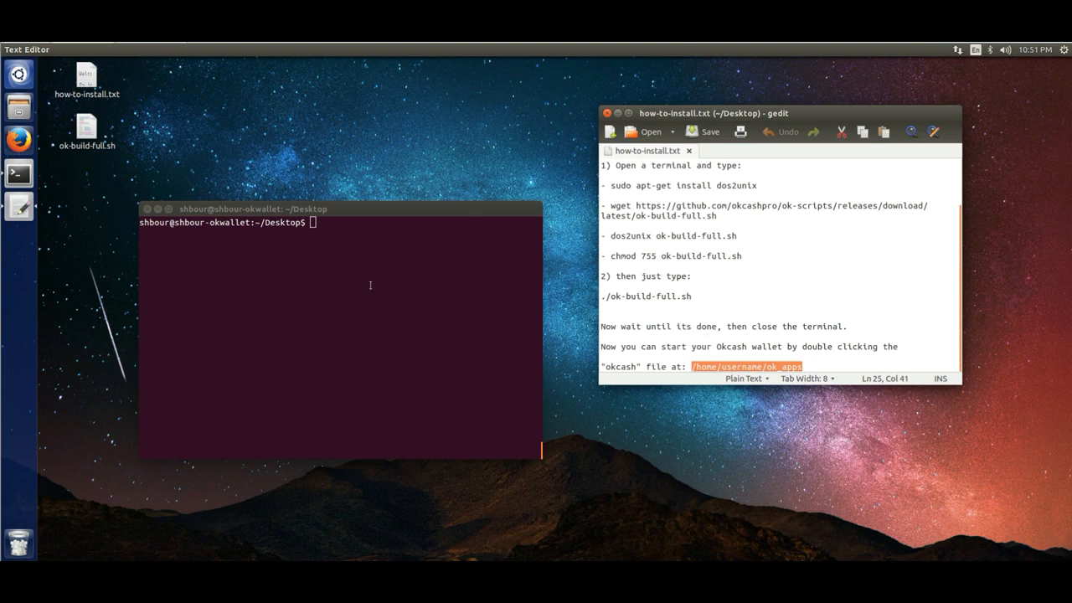
pyautogui.write('cd')
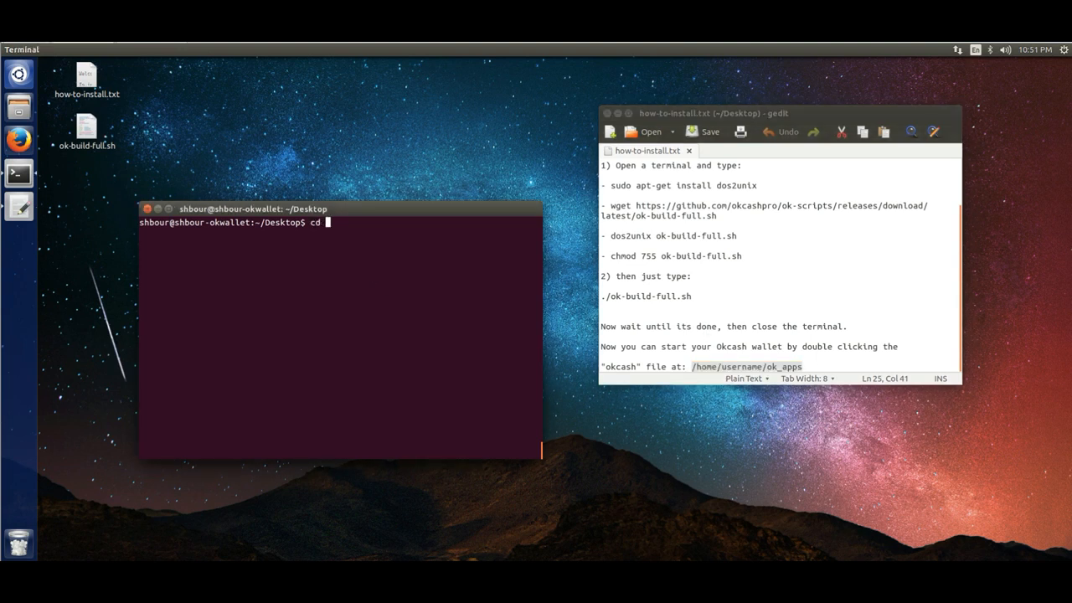
pyautogui.write('~/')
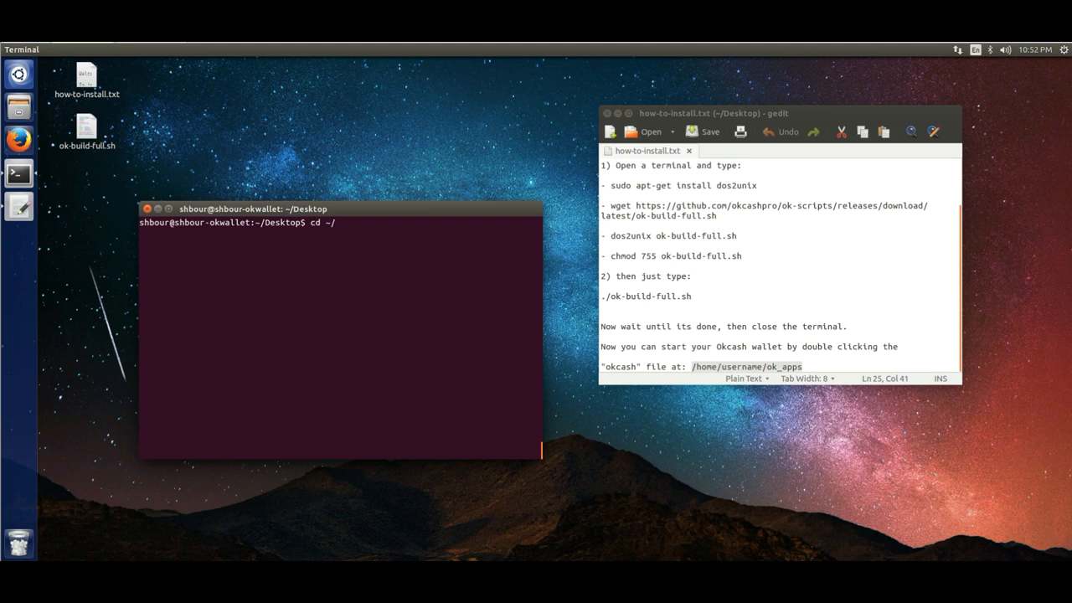
pyautogui.write('ok')
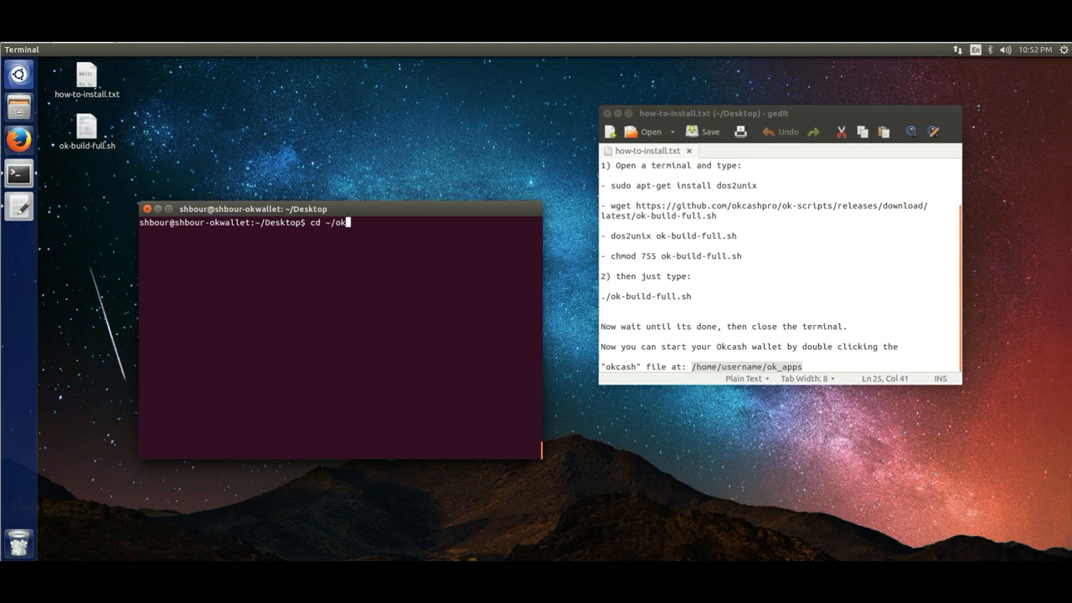
pyautogui.press('Return')
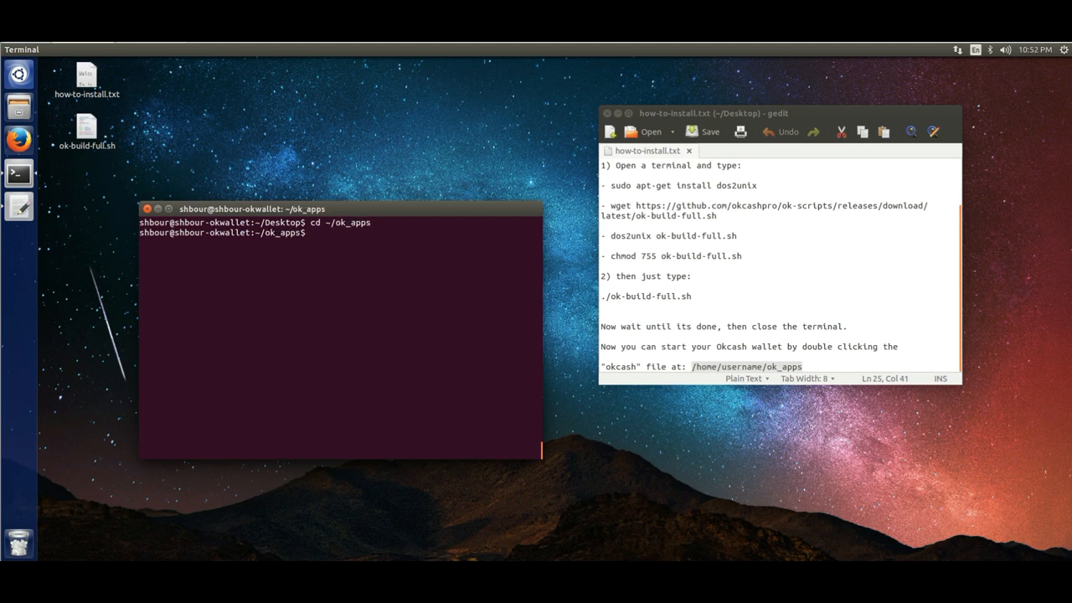
pyautogui.write('ls')
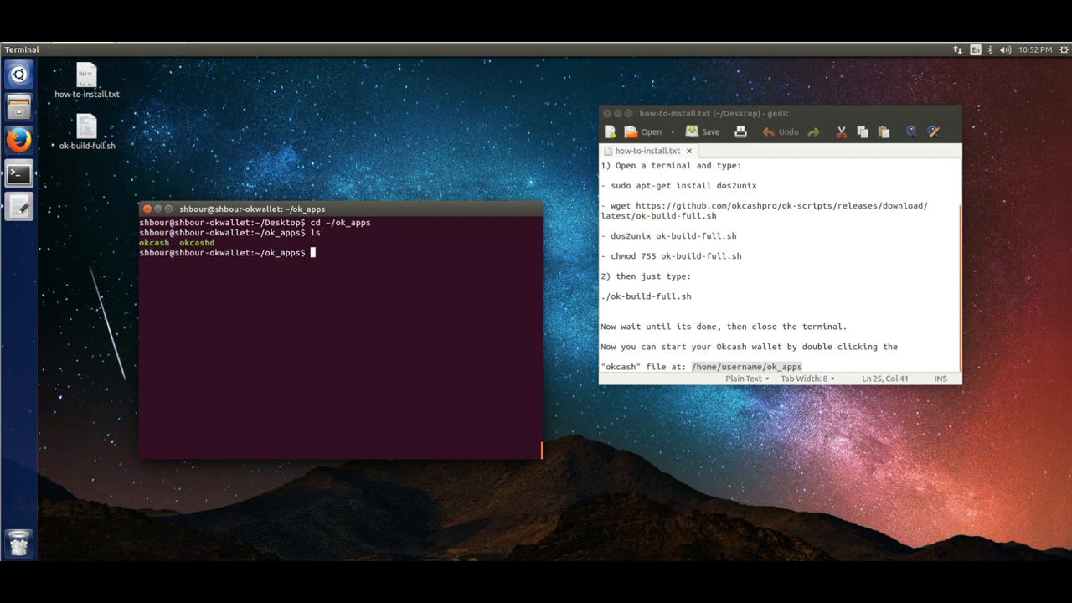
# Start ./okcashd, which reports okcash.conf needs rpcuser and rpcpassword
pyautogui.doubleClick(197, 241)
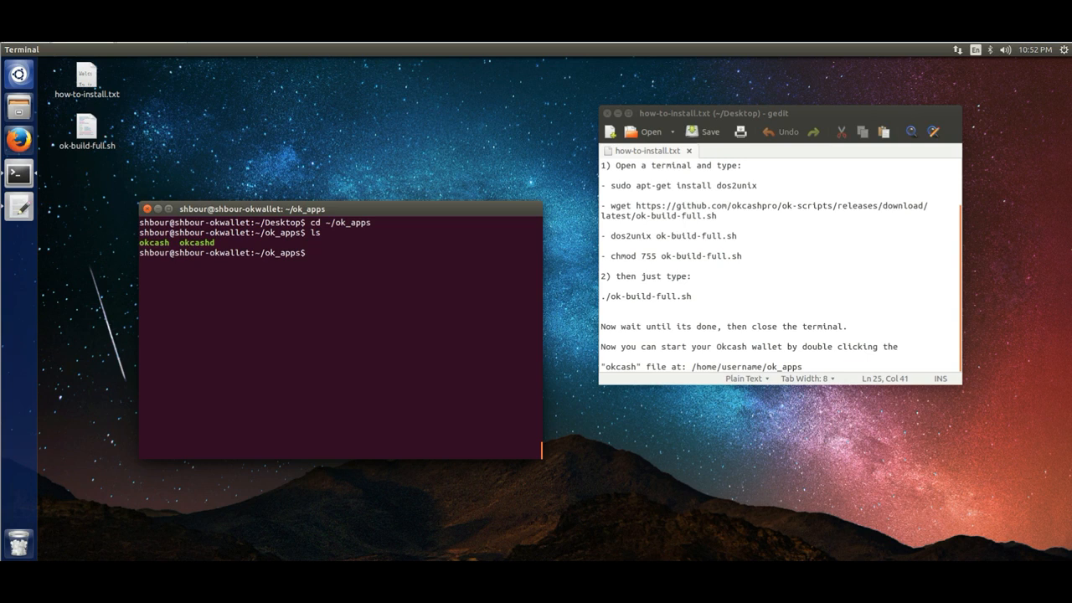
pyautogui.write('./')
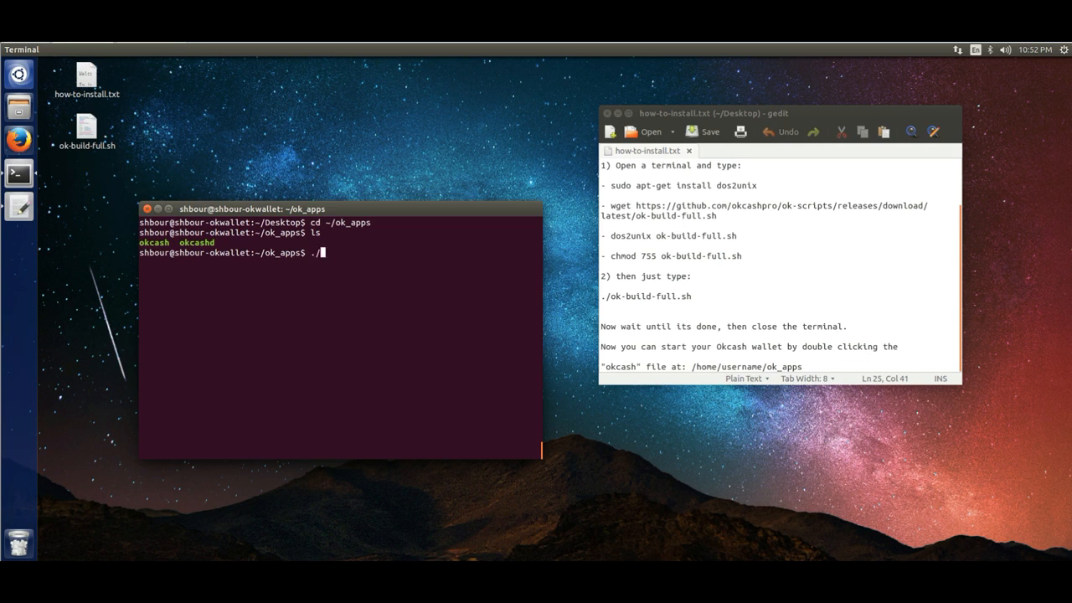
pyautogui.write('okcashd')
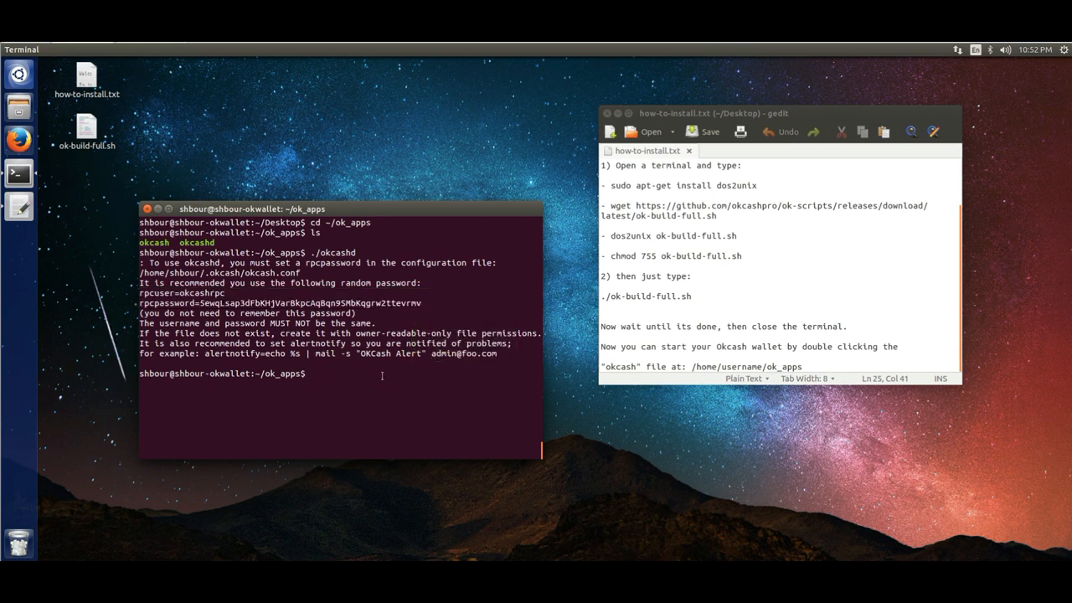
# Change into ~/.okcash and open a new okcash.conf in nano
pyautogui.write('cd')
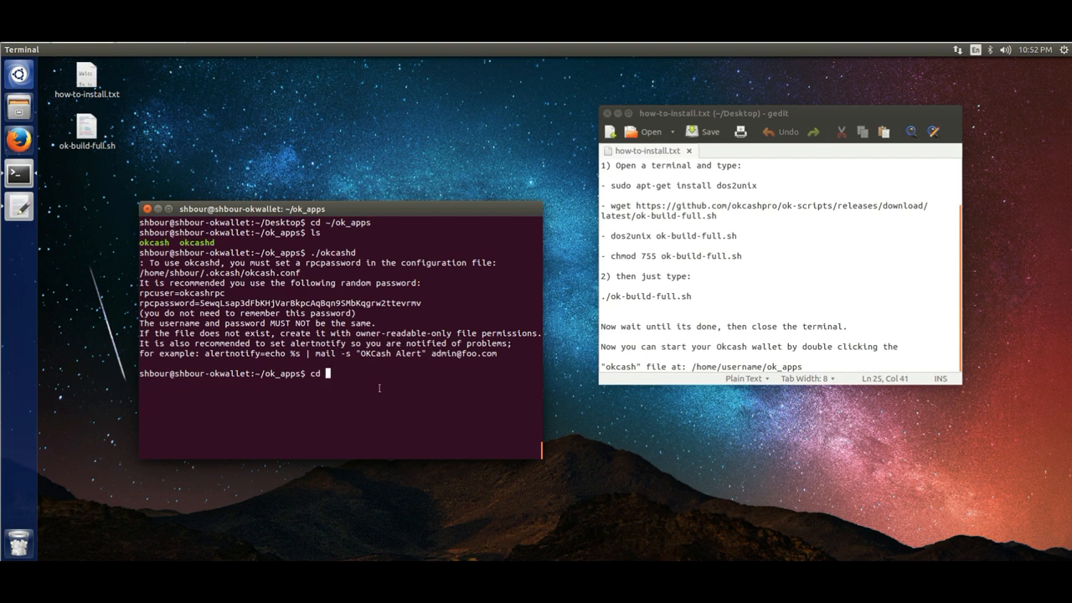
pyautogui.write('/.')
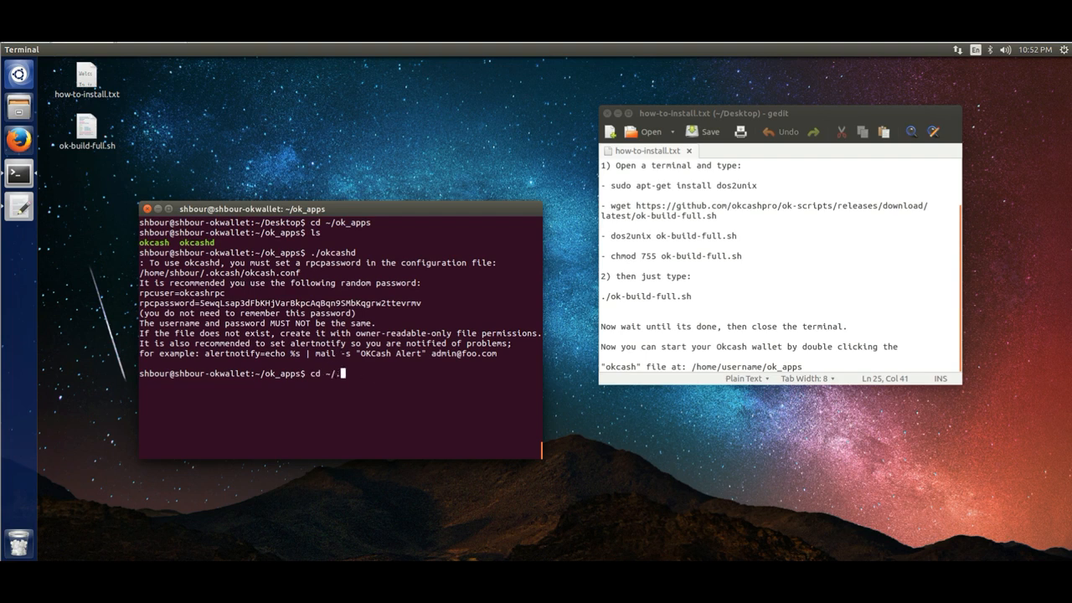
pyautogui.press('Return')
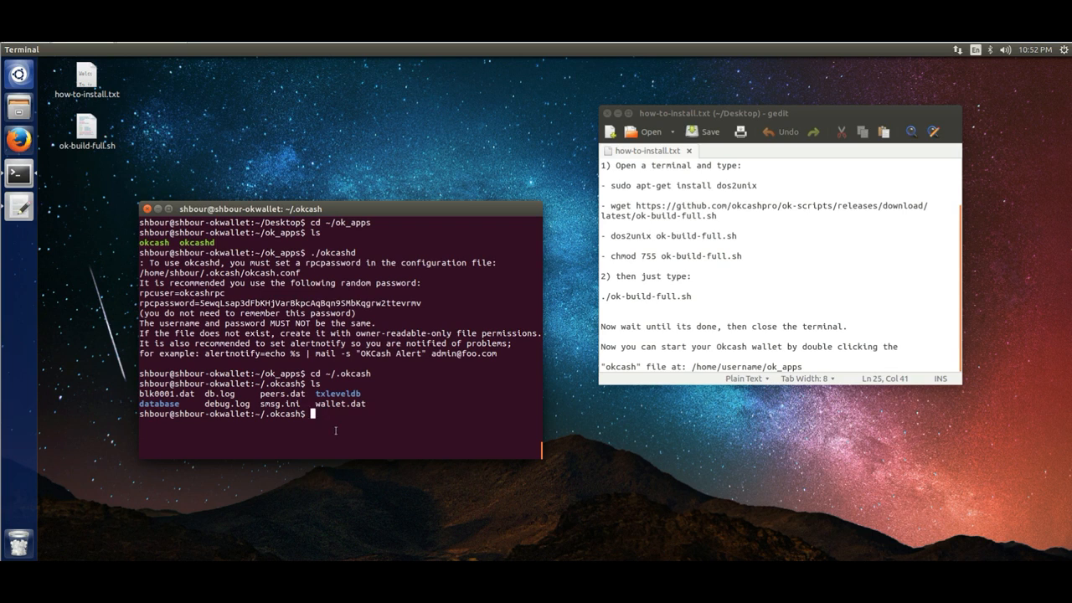
pyautogui.write('nano')
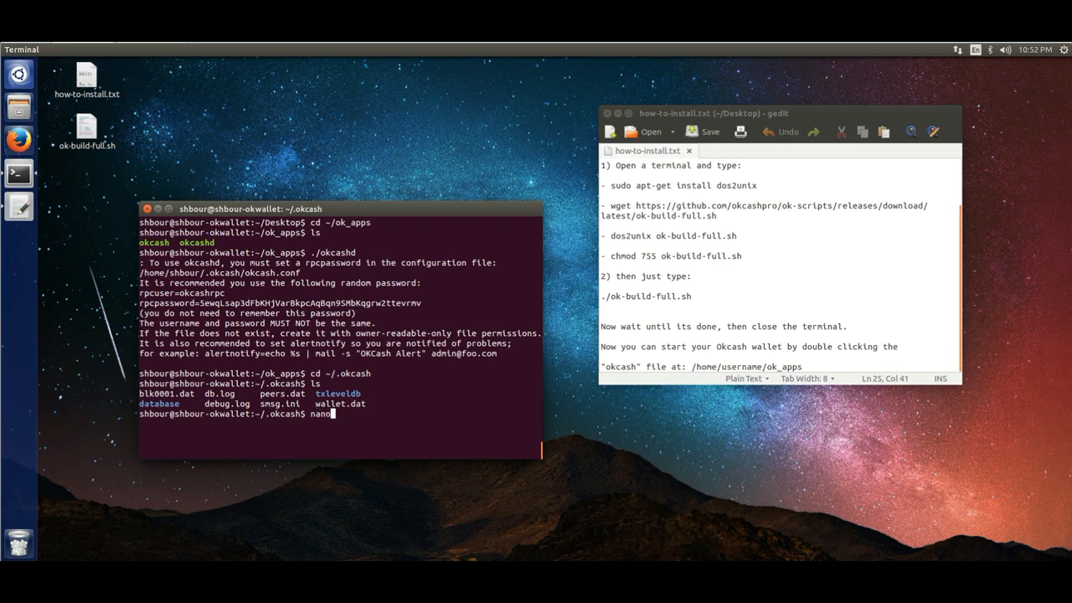
pyautogui.write('okcash')
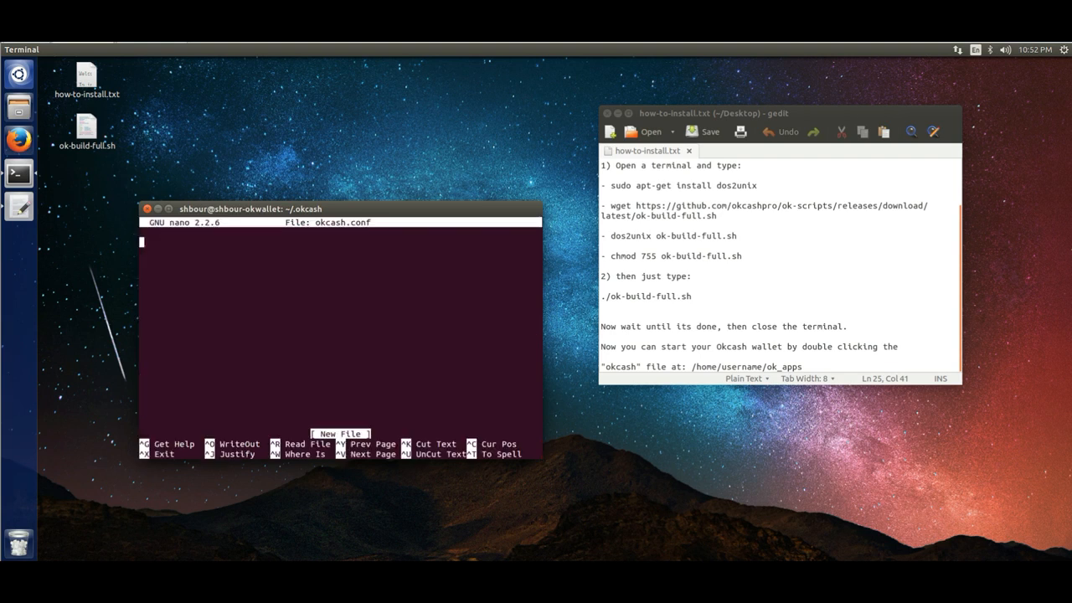
pyautogui.moveTo(253, 320)
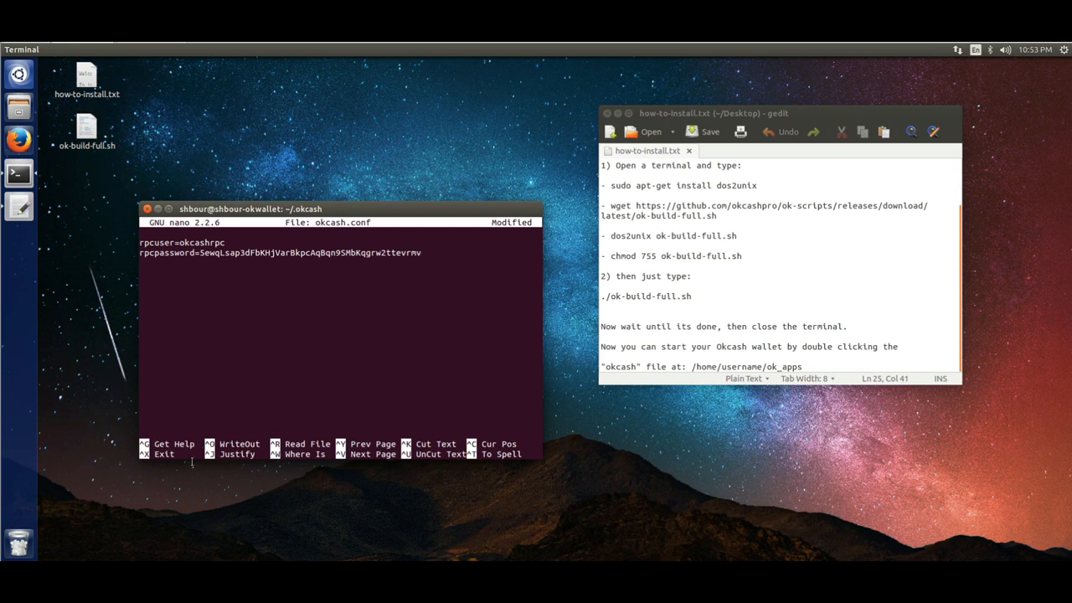
# Save okcash.conf with the rpcuser and rpcpassword lines and exit nano
pyautogui.press('ctrl+x')
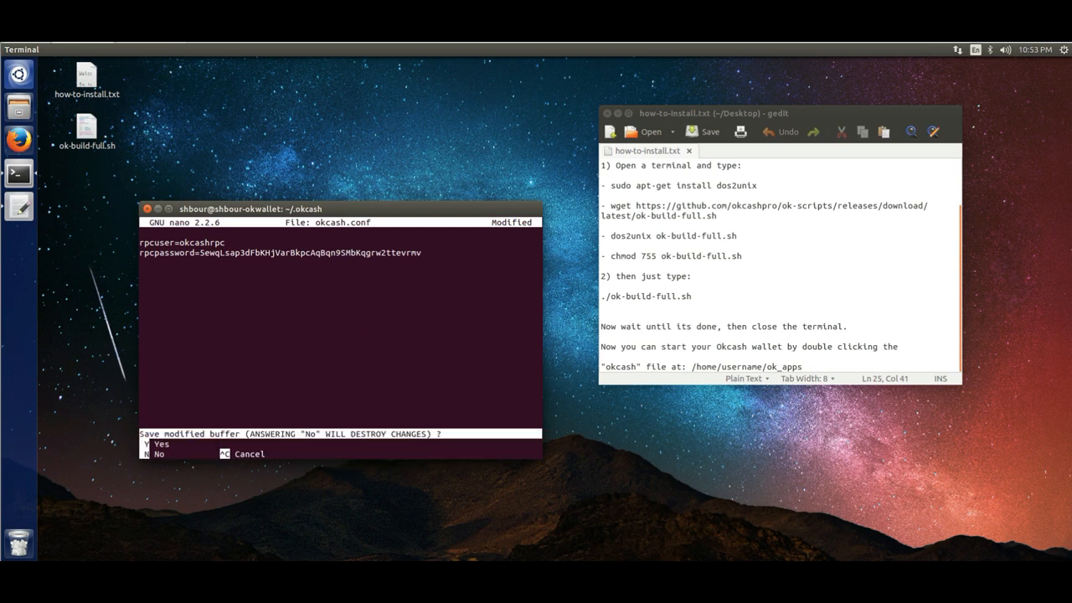
pyautogui.press('y')
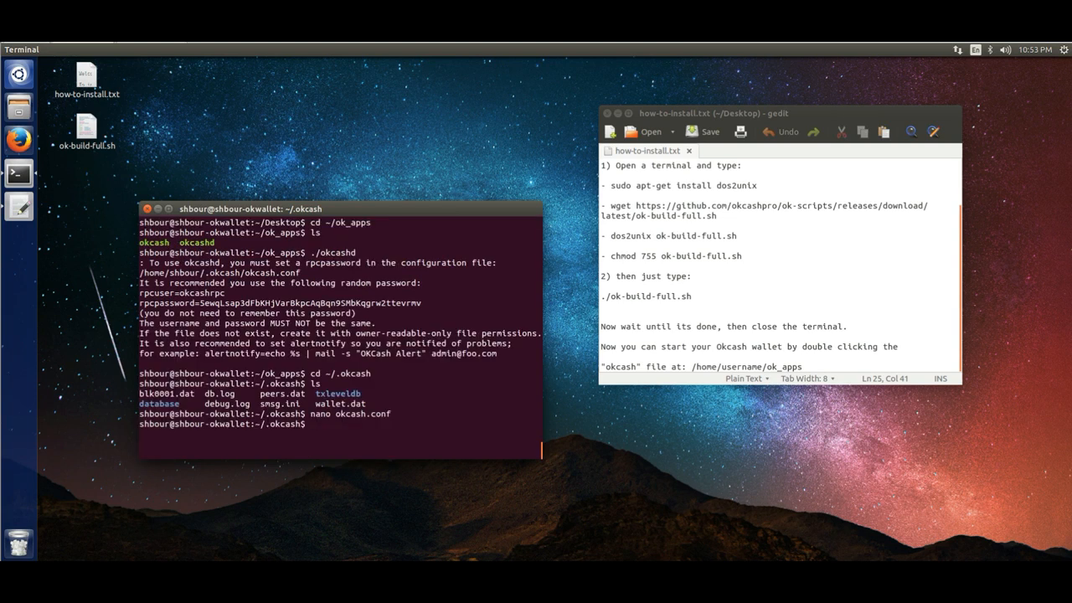
# Confirm okcash.conf exists, return to ~/ok_apps and launch the ./okcash GUI client
pyautogui.write('ls')
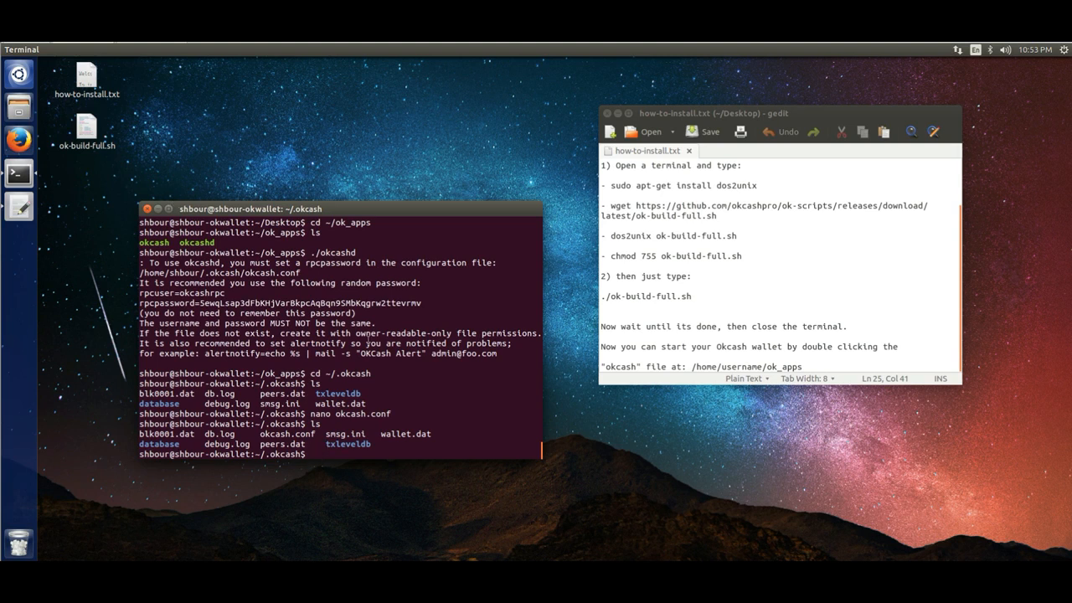
pyautogui.write('cd ~/ok_apps')
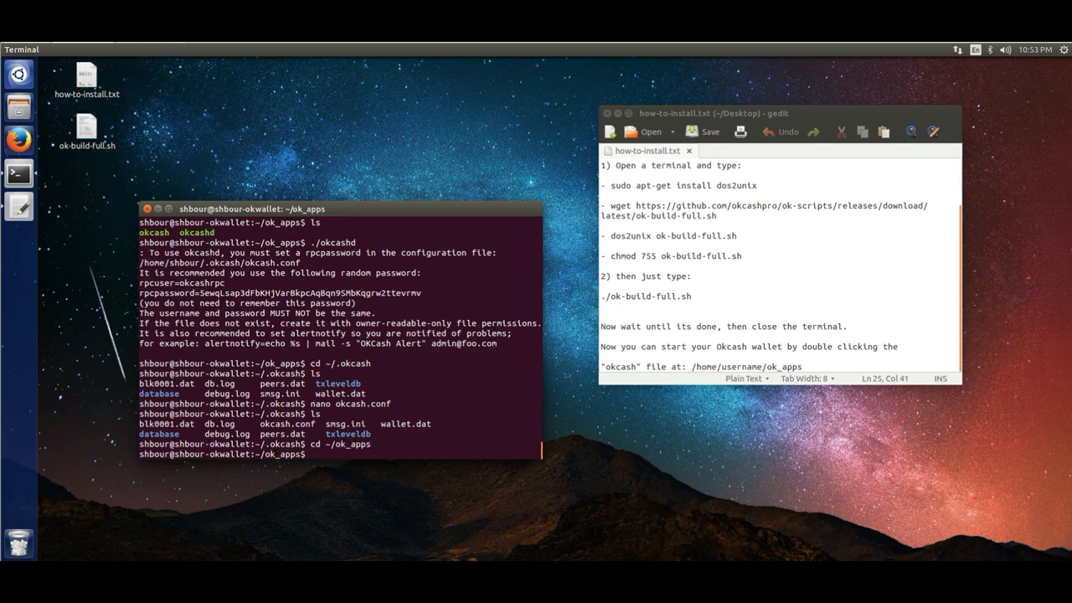
pyautogui.write('./okca')
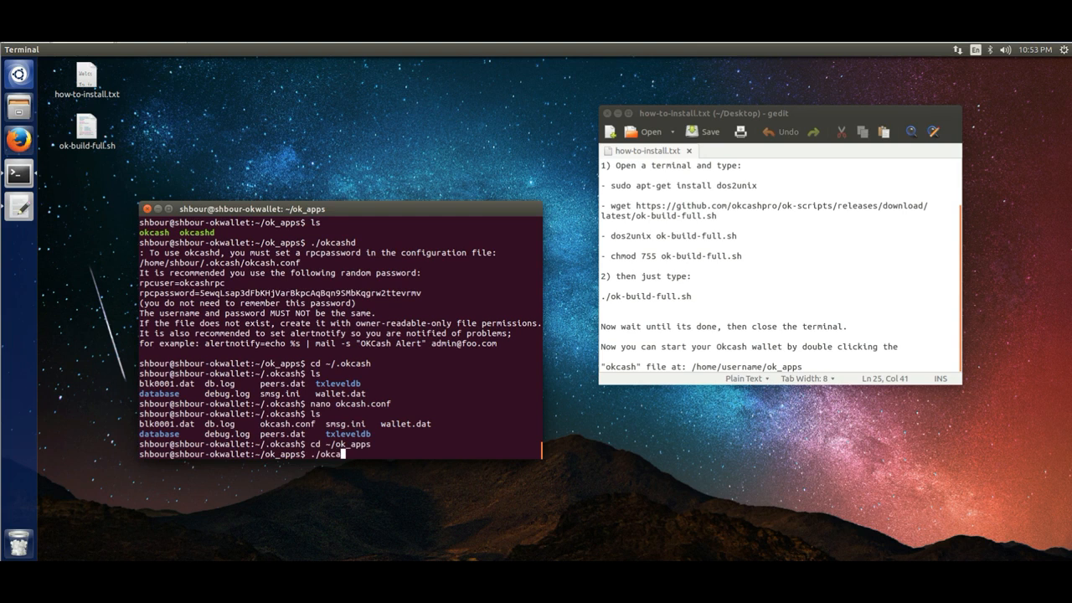
pyautogui.write('h')
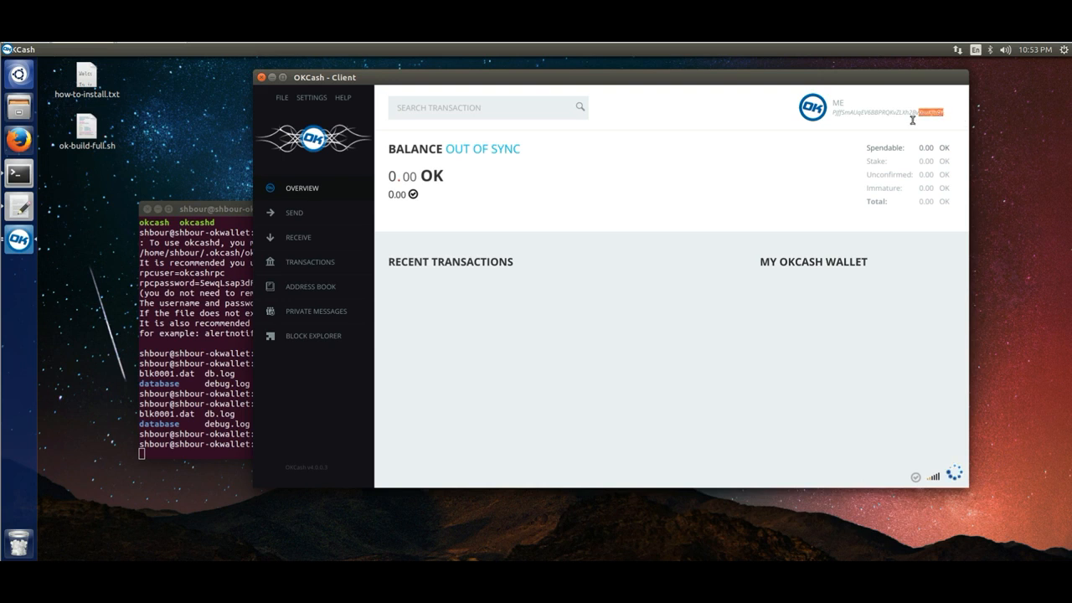
# Select the wallet address shown at the top right of the overview
pyautogui.tripleClick(877, 111)
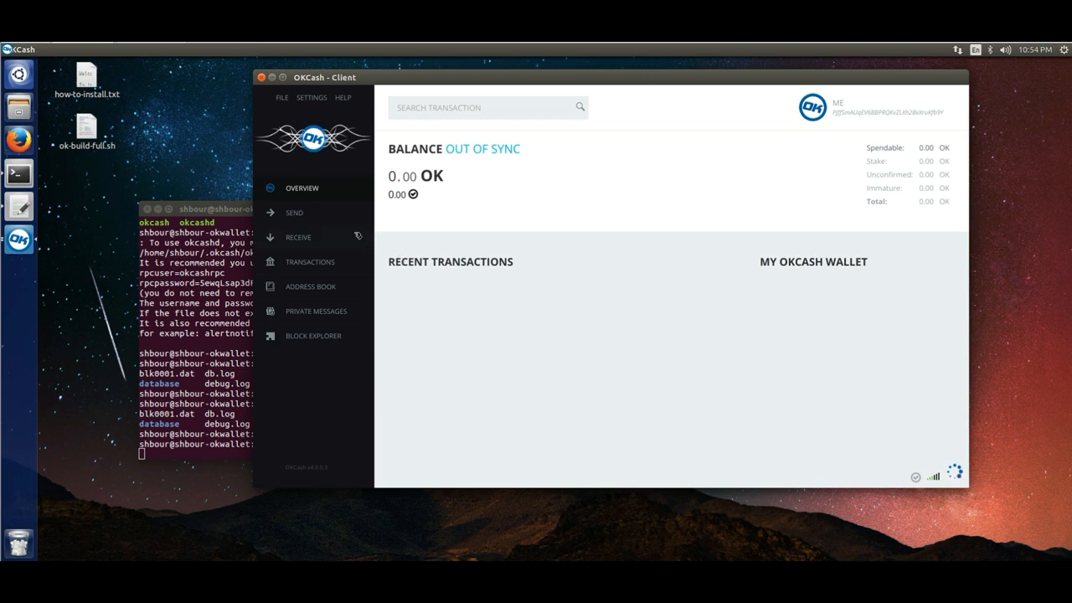
pyautogui.moveTo(328, 304)
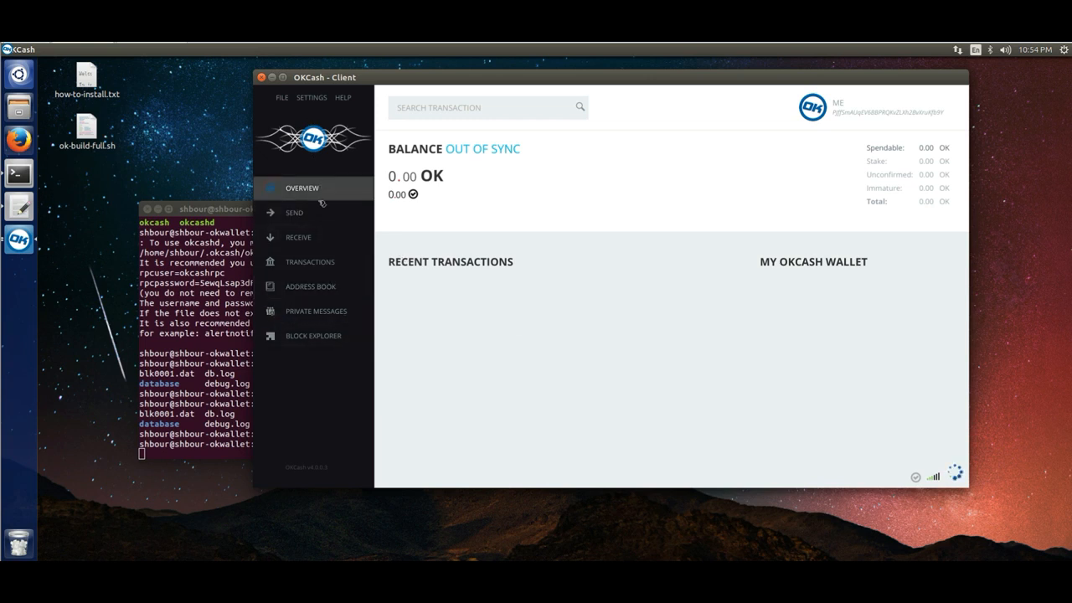
pyautogui.click(298, 238)
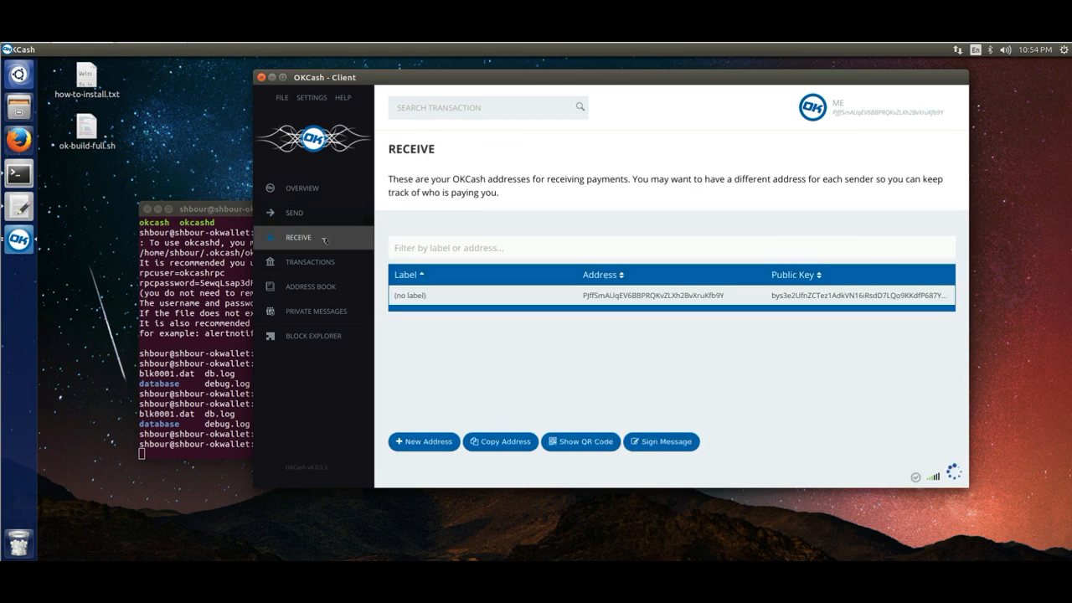
pyautogui.click(309, 261)
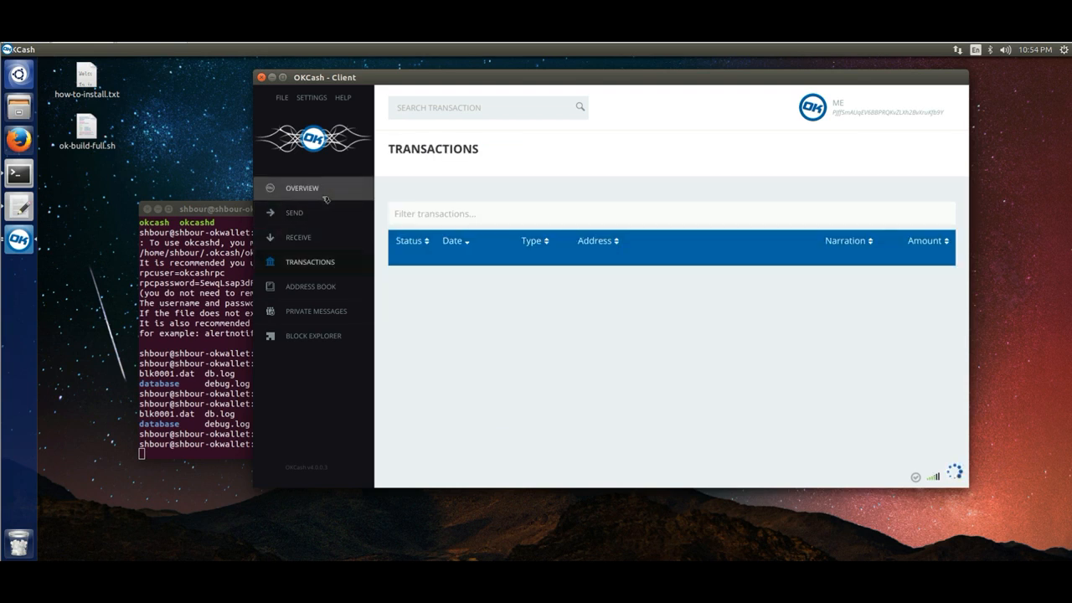
pyautogui.click(302, 187)
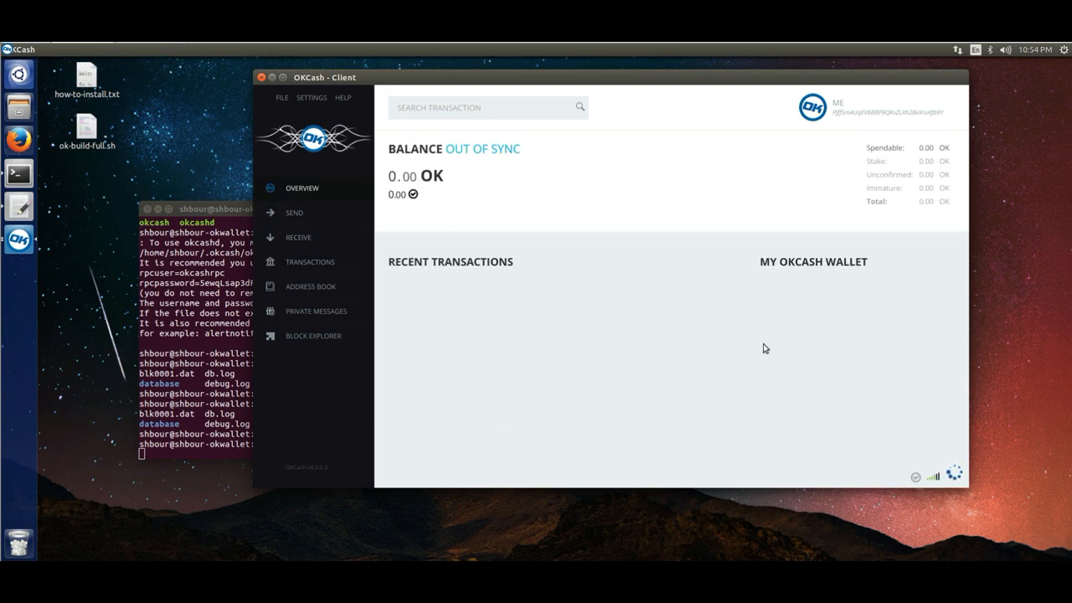
pyautogui.moveTo(660, 341)
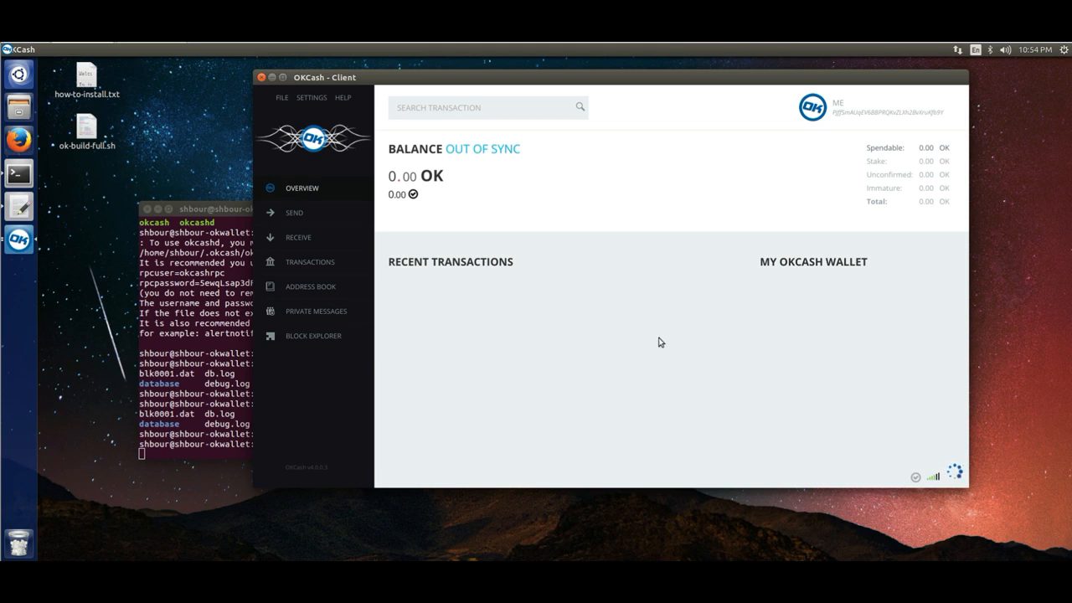